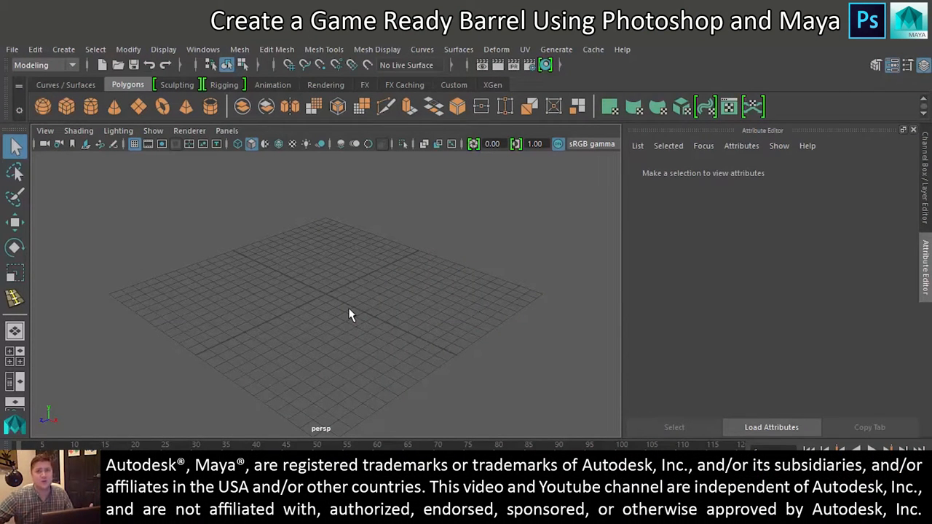
pyautogui.moveTo(332, 319)
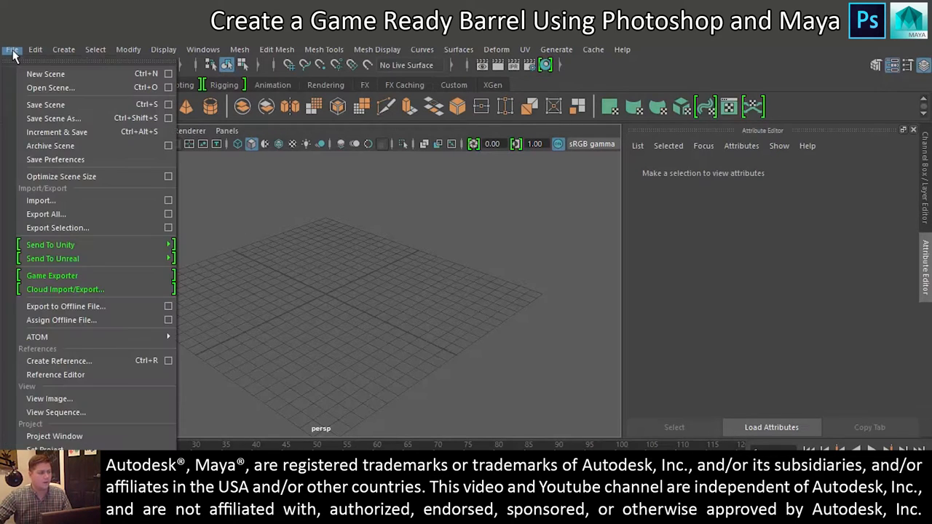
pyautogui.moveTo(44, 387)
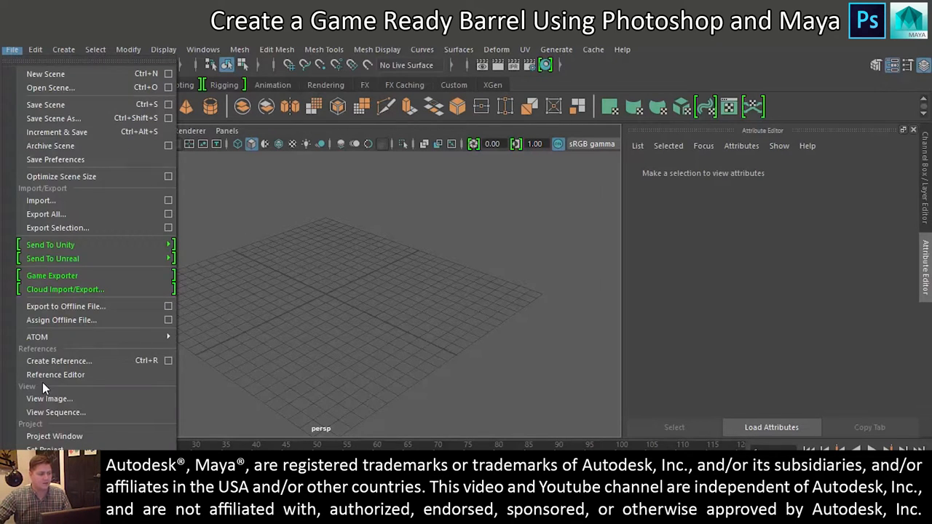
# - Set up a new Maya project named Barrel with the Desktop chosen as its location
pyautogui.click(55, 436)
pyautogui.write('B')
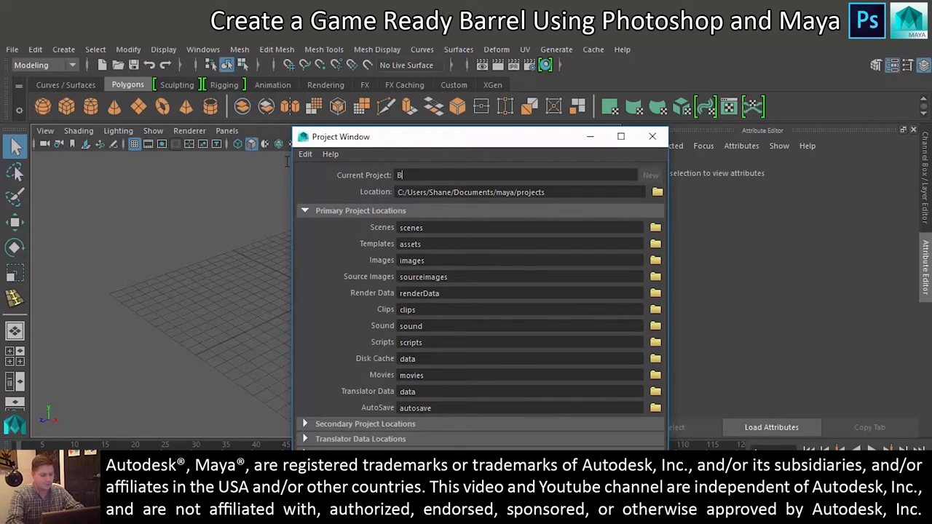
pyautogui.write('arrel')
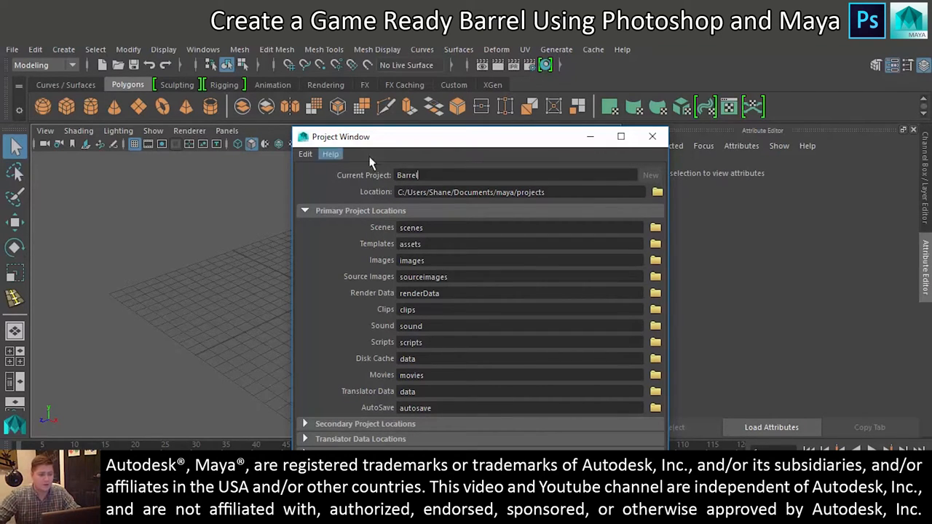
pyautogui.moveTo(655, 192)
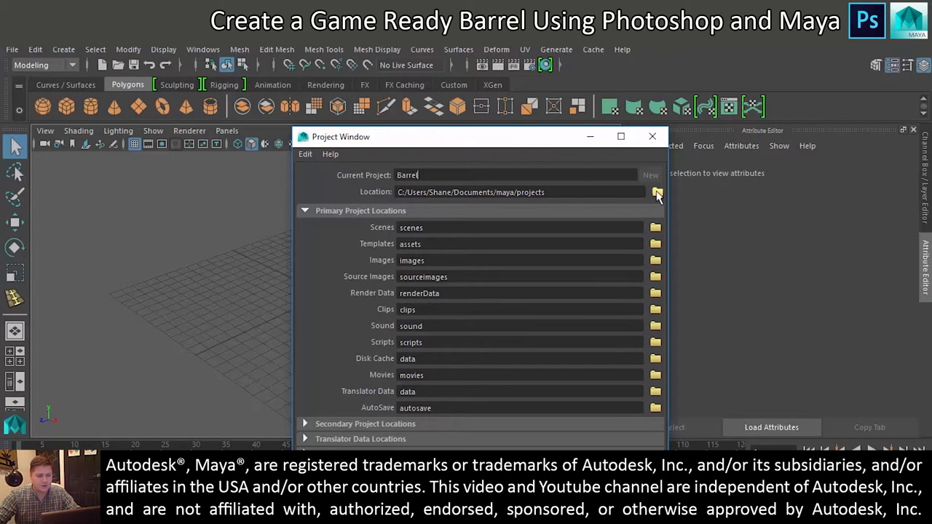
pyautogui.click(656, 192)
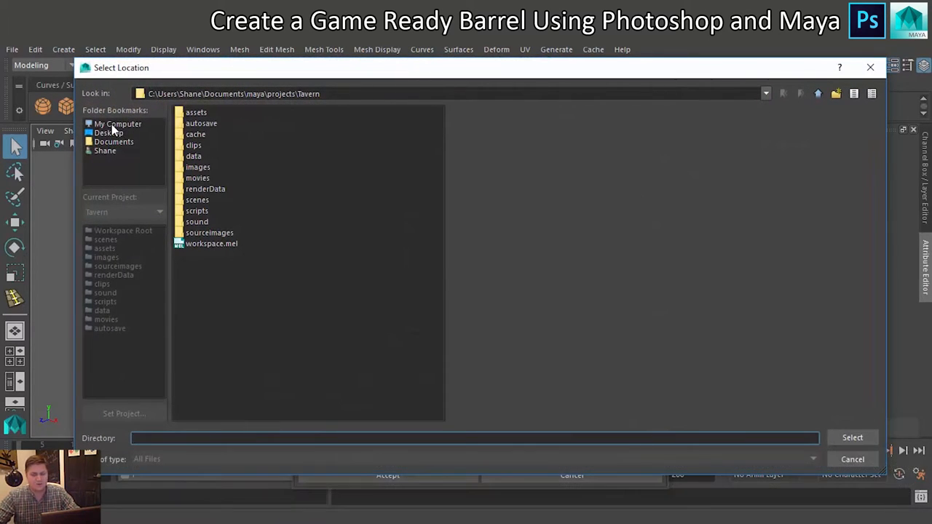
pyautogui.click(108, 132)
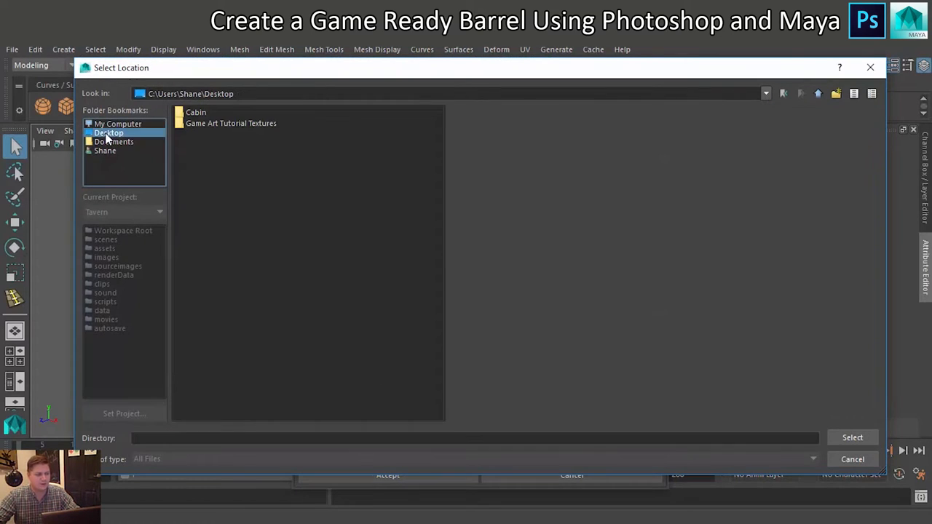
pyautogui.moveTo(589, 304)
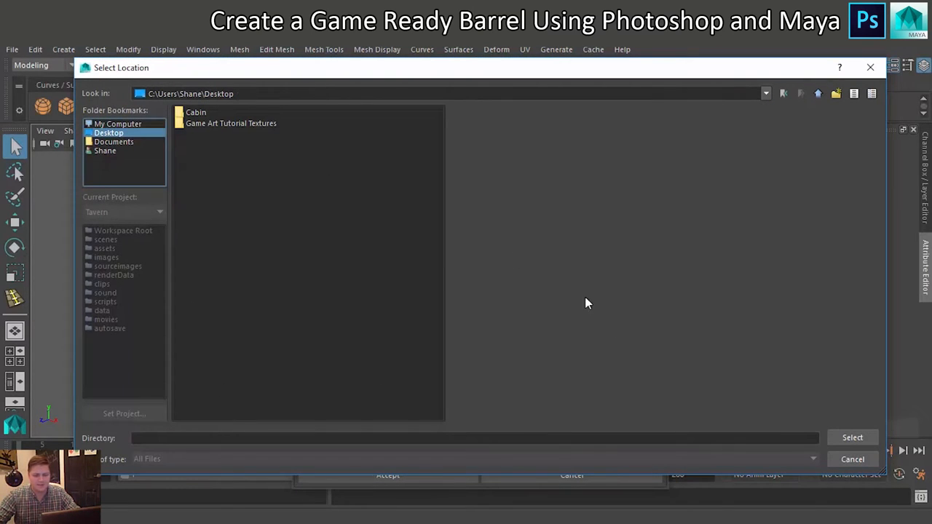
pyautogui.click(852, 436)
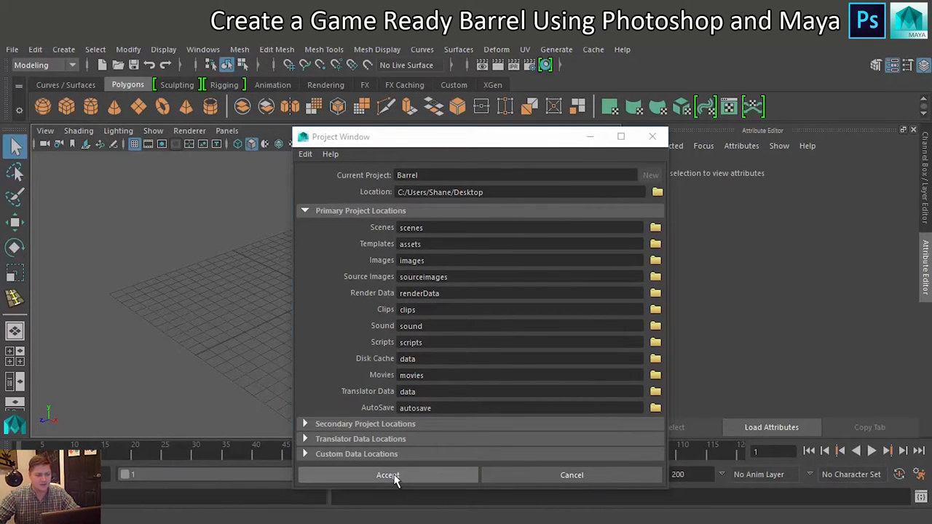
# - Accept the Barrel project, then search the texture site for "barrel" and scroll the results
pyautogui.click(387, 475)
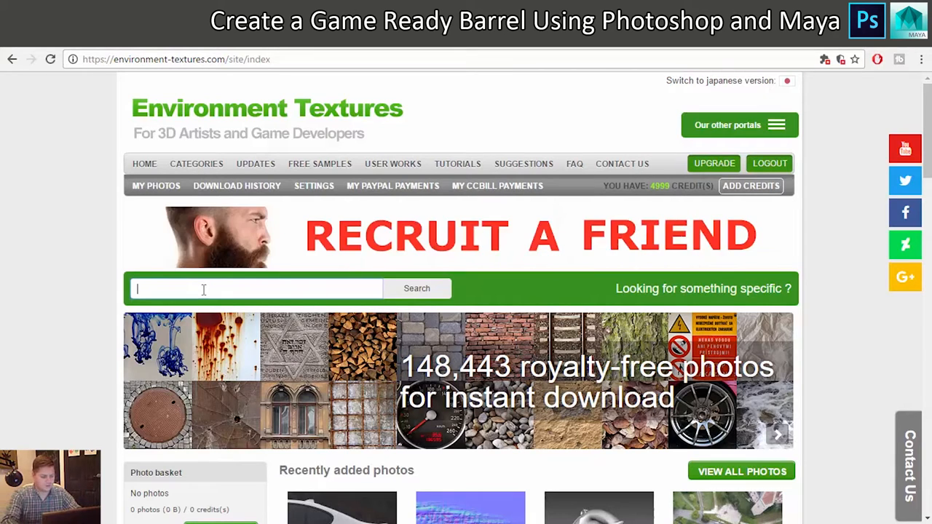
pyautogui.write('barrel')
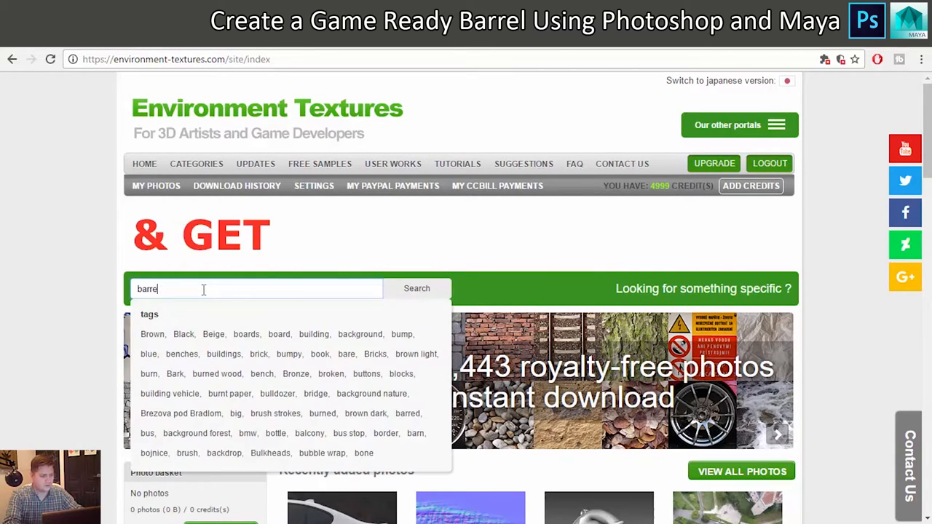
pyautogui.write('l')
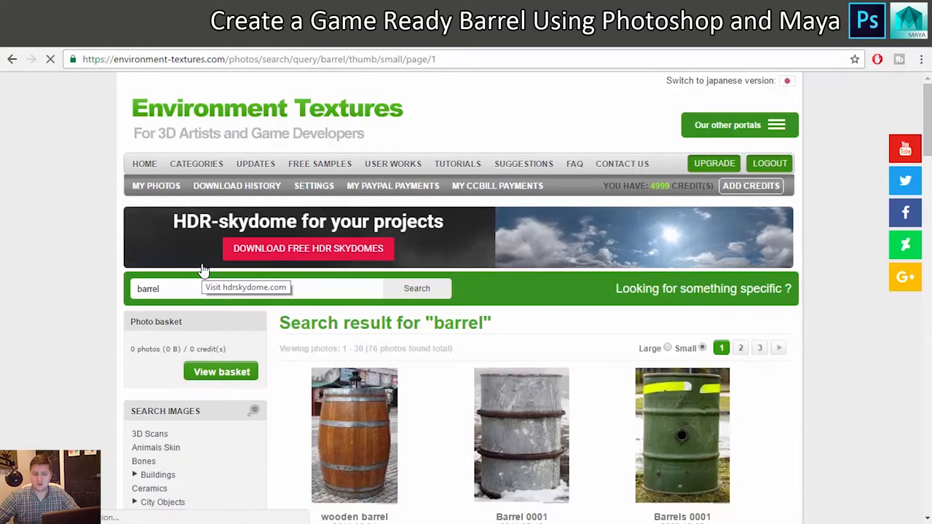
pyautogui.scroll(-3)
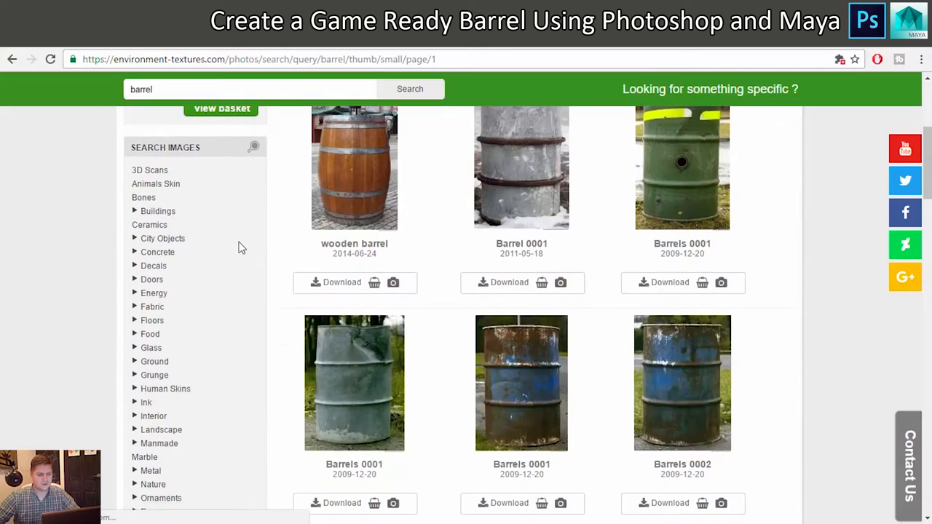
pyautogui.scroll(-3)
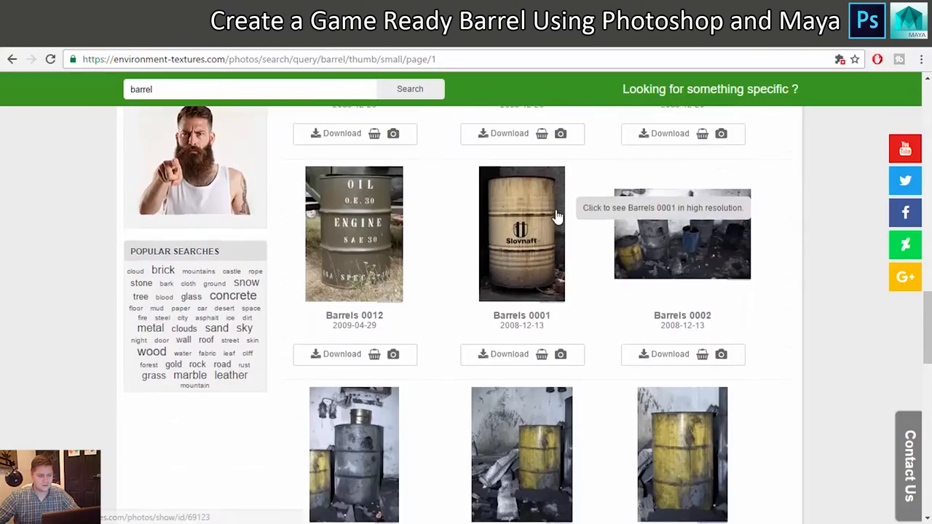
pyautogui.scroll(-3)
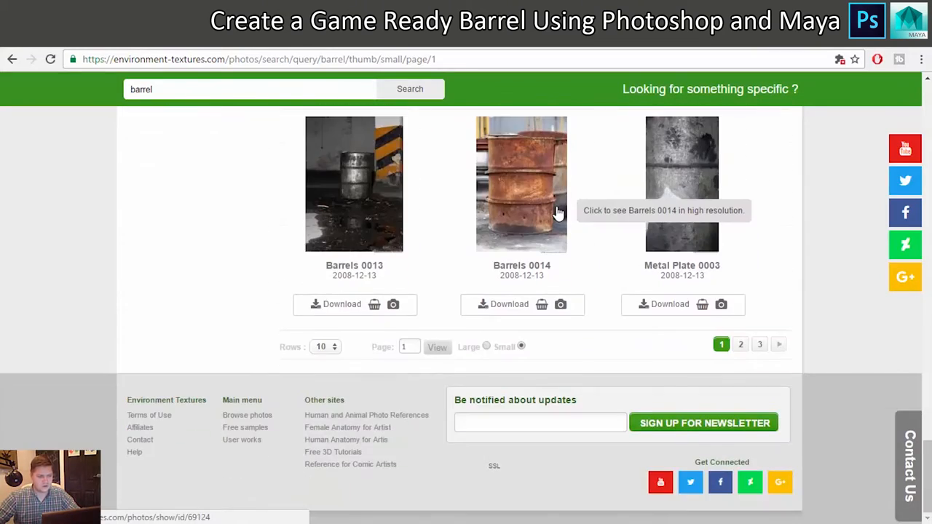
pyautogui.scroll(3)
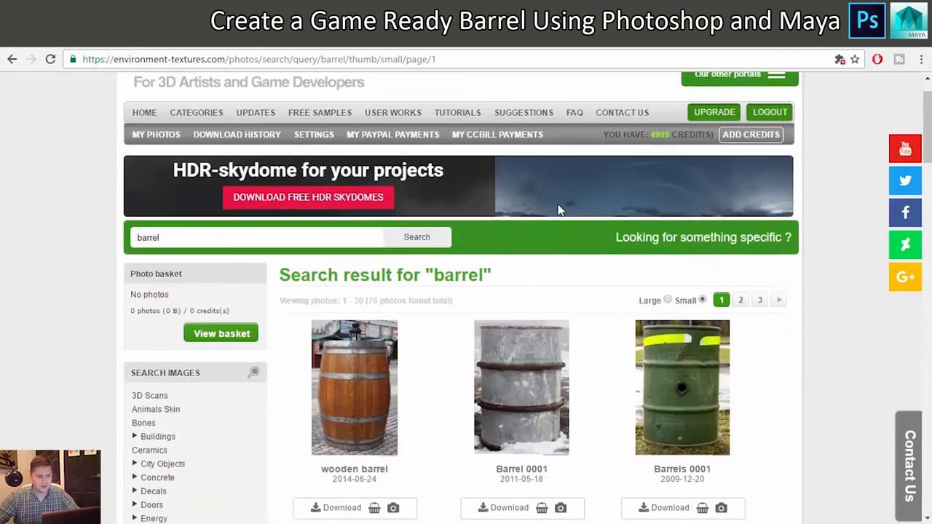
pyautogui.scroll(-3)
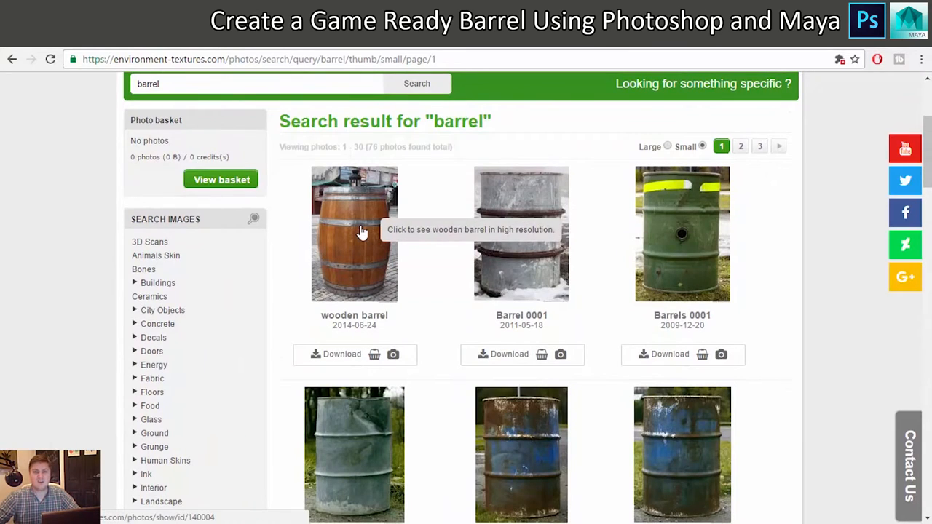
# - Bring up the wooden barrel photo's detail page and review its image and details
pyautogui.click(356, 233)
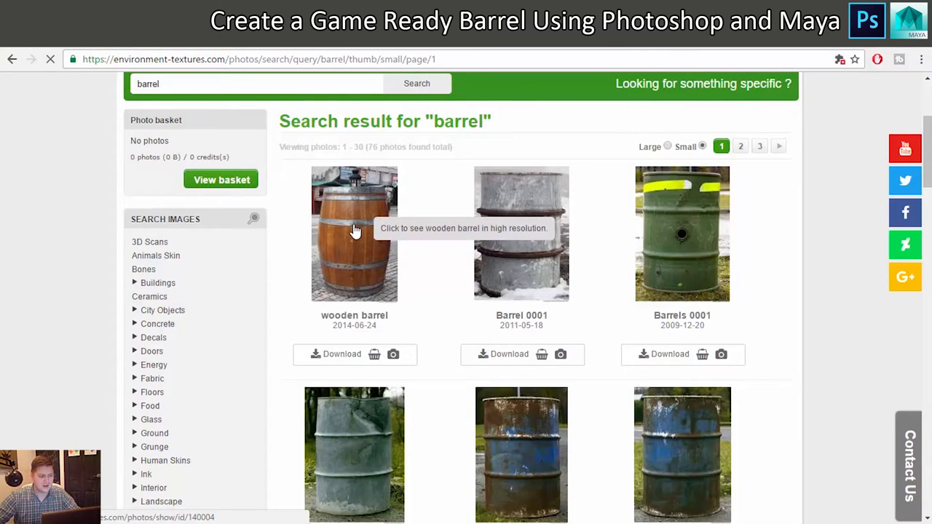
pyautogui.click(355, 233)
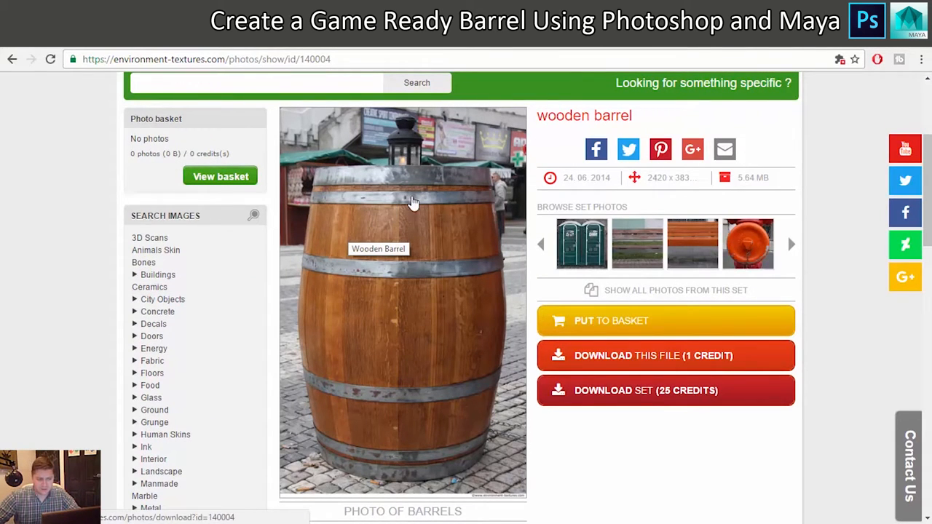
pyautogui.moveTo(348, 175)
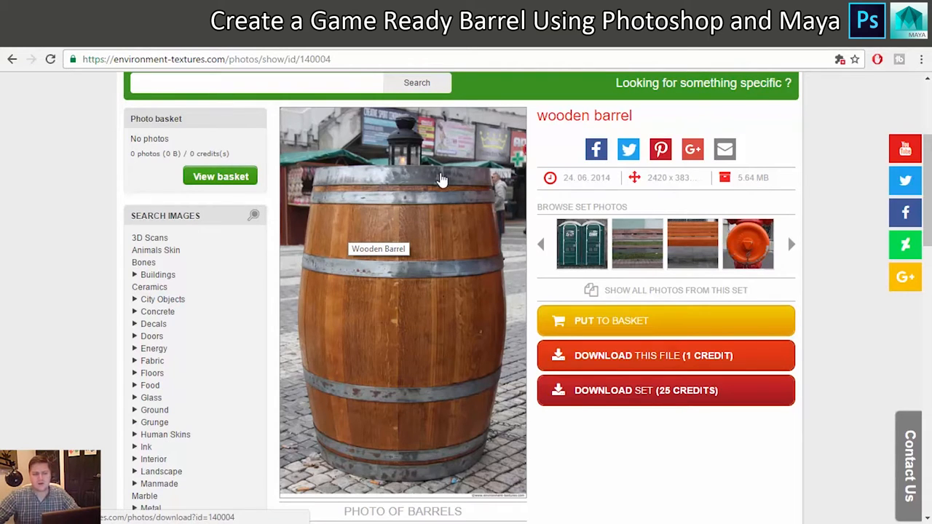
pyautogui.moveTo(429, 384)
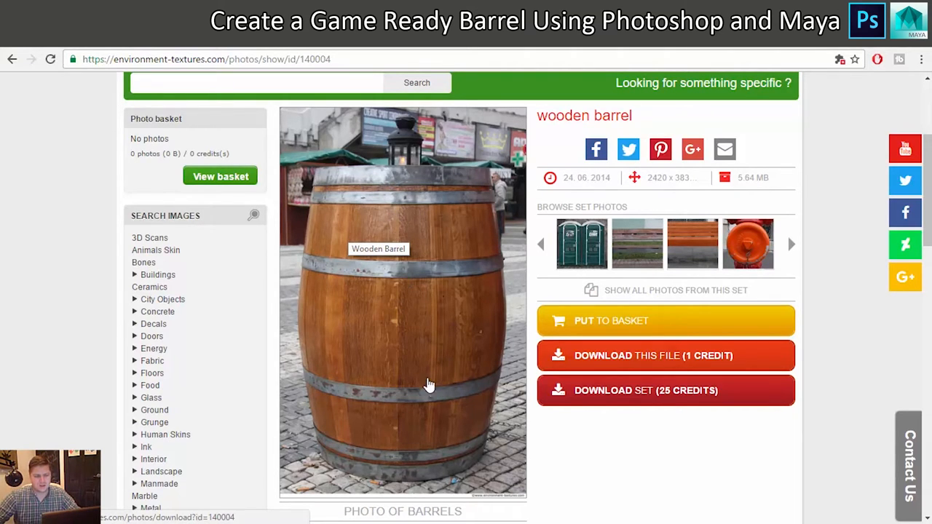
pyautogui.moveTo(492, 318)
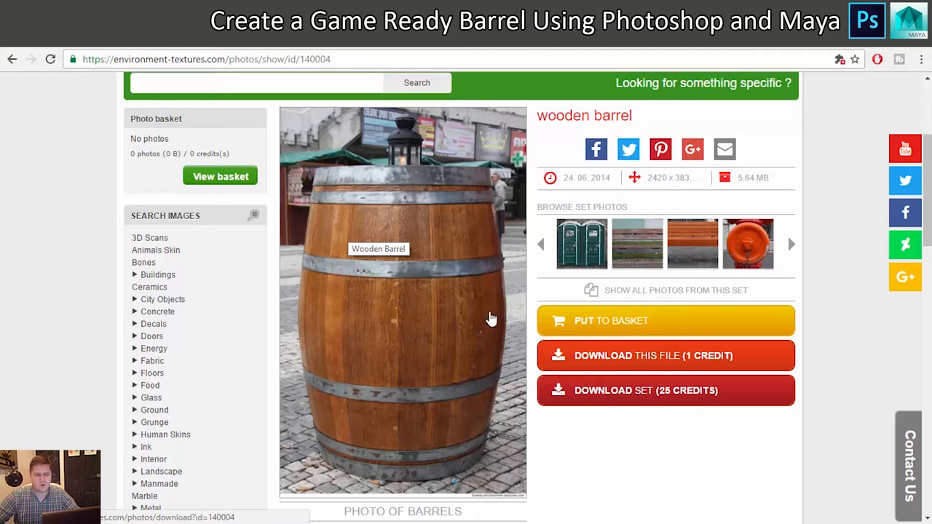
pyautogui.moveTo(448, 227)
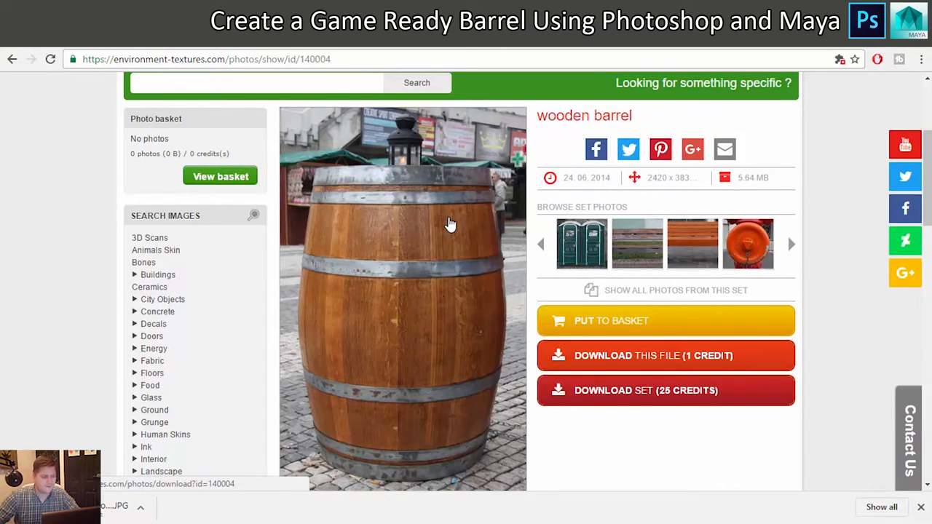
pyautogui.scroll(3)
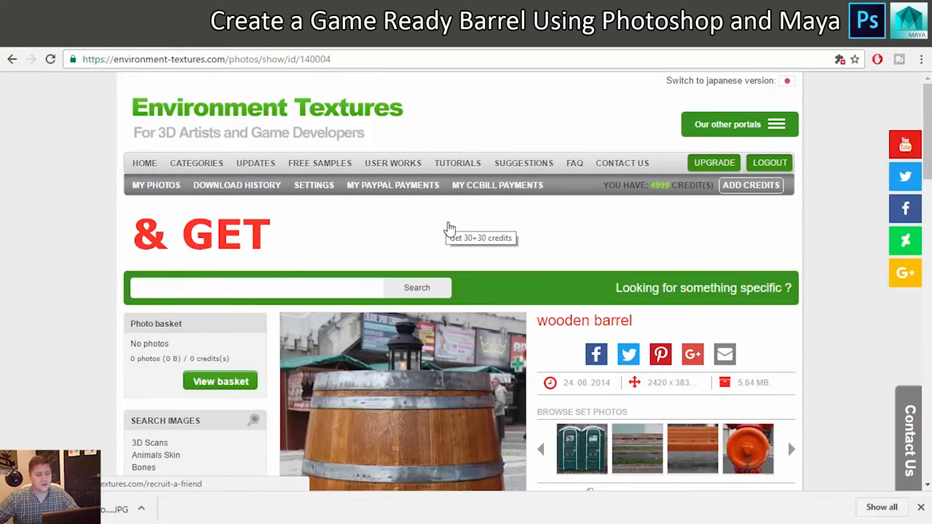
pyautogui.scroll(-3)
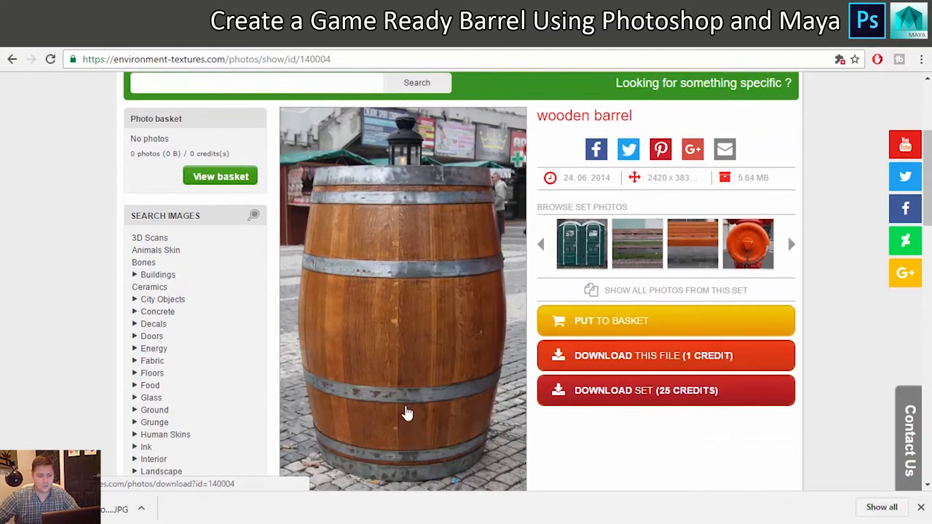
pyautogui.scroll(3)
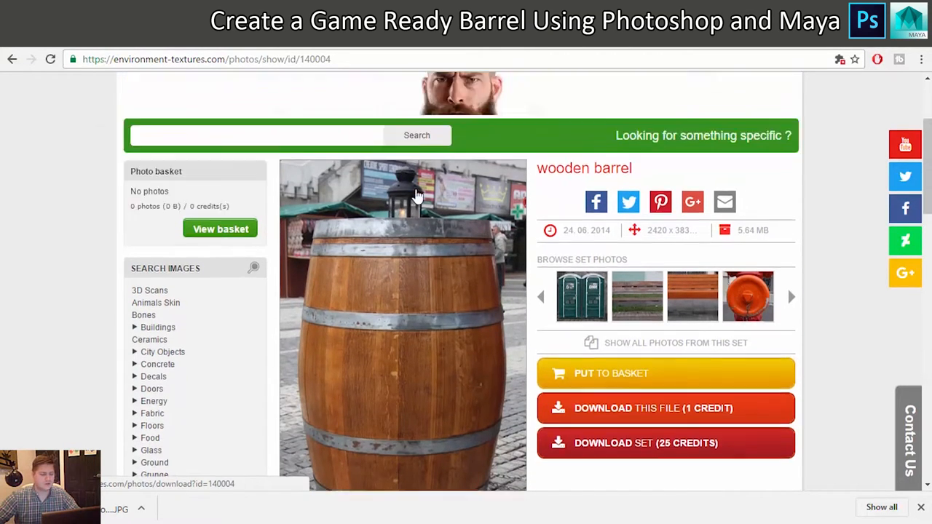
pyautogui.scroll(3)
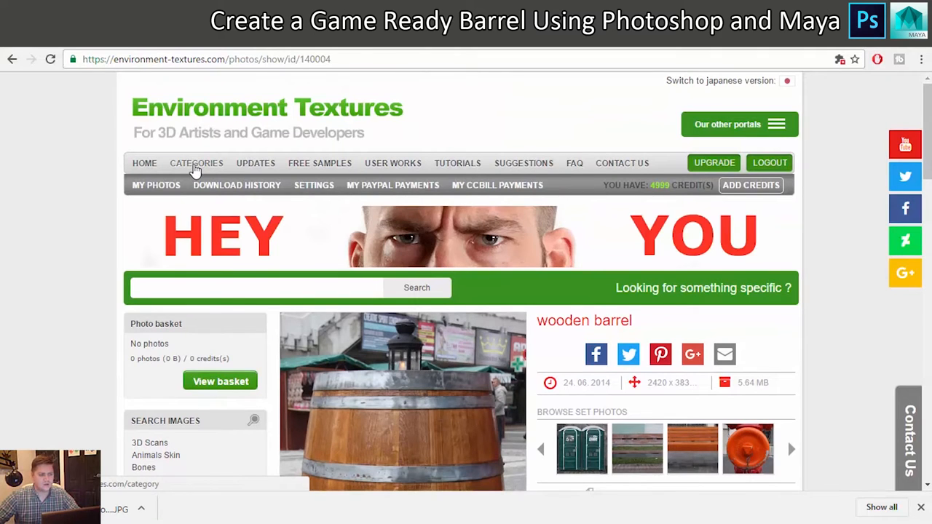
# - Browse Categories > Wood > Planks > Bare to reach the bare wood planks photos
pyautogui.click(195, 163)
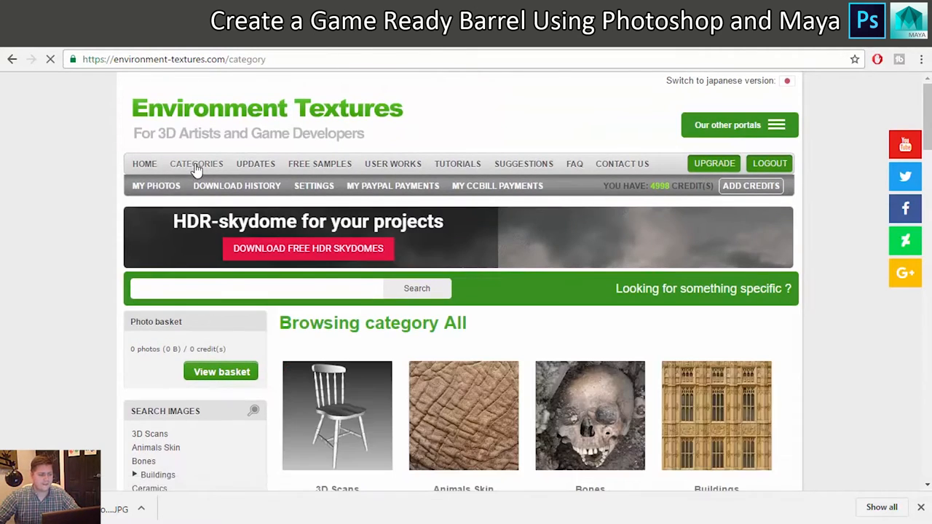
pyautogui.scroll(-3)
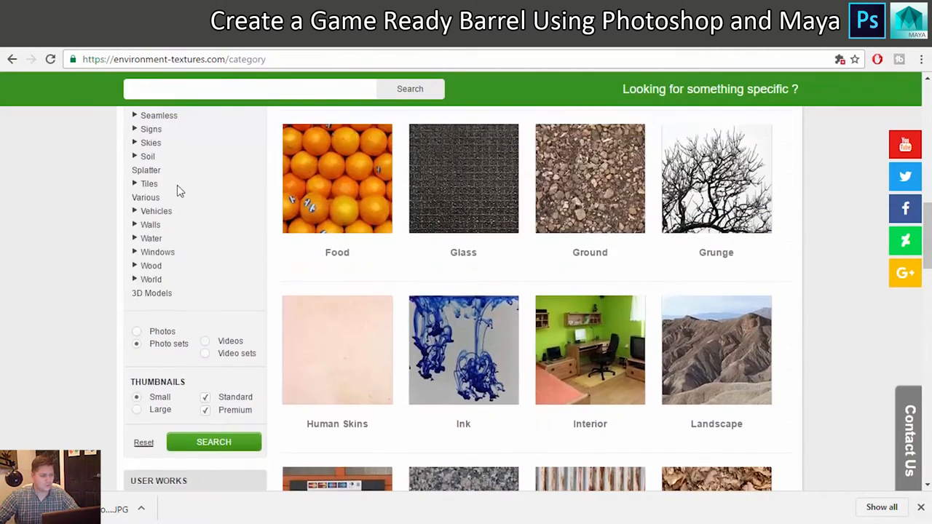
pyautogui.moveTo(178, 231)
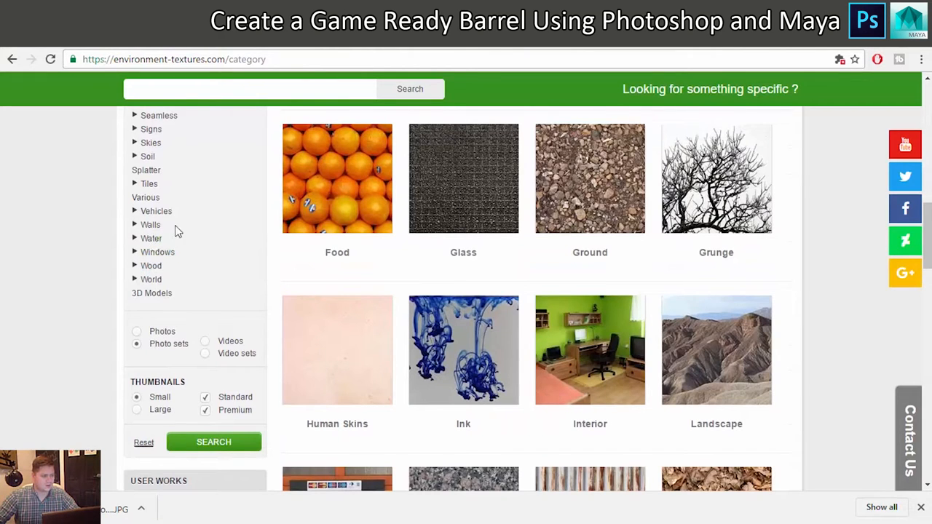
pyautogui.click(151, 265)
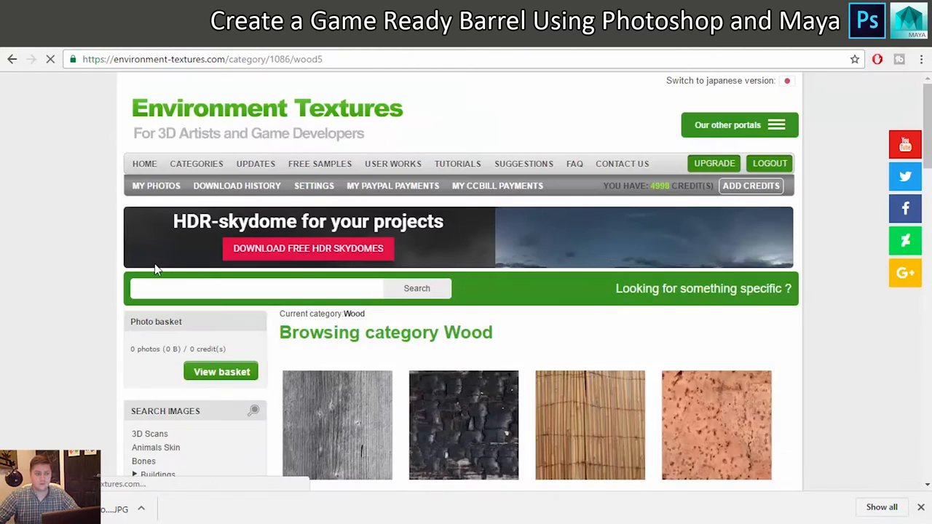
pyautogui.scroll(-3)
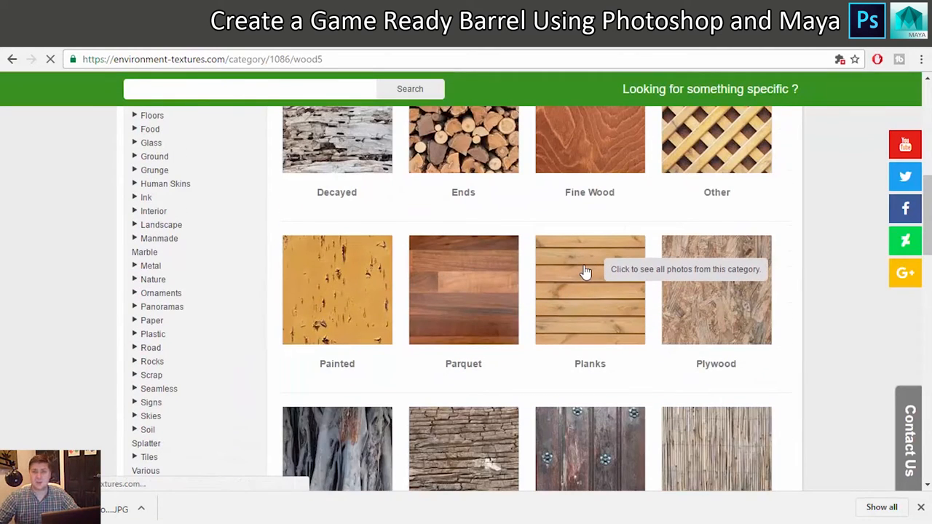
pyautogui.click(590, 289)
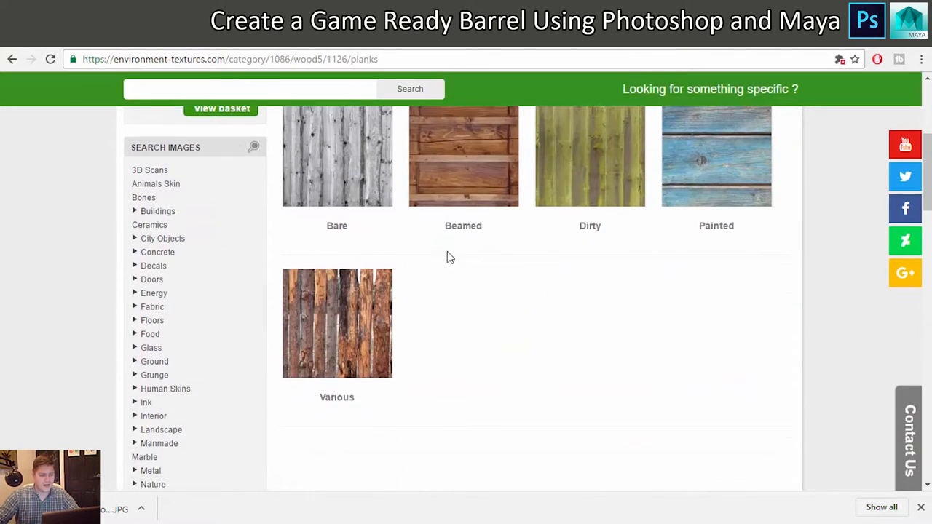
pyautogui.click(337, 156)
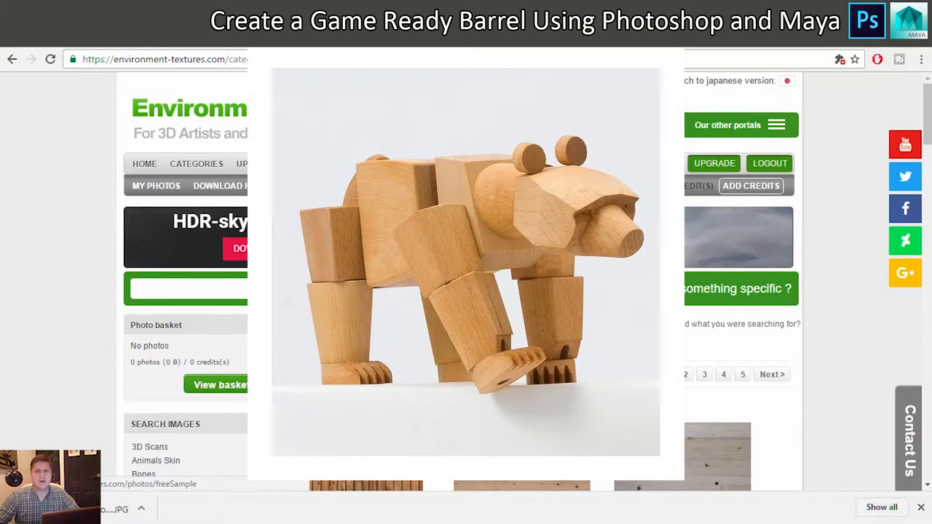
# - Pick Photo Textures of Wood 0041 from the listing and review its download page
pyautogui.scroll(-3)
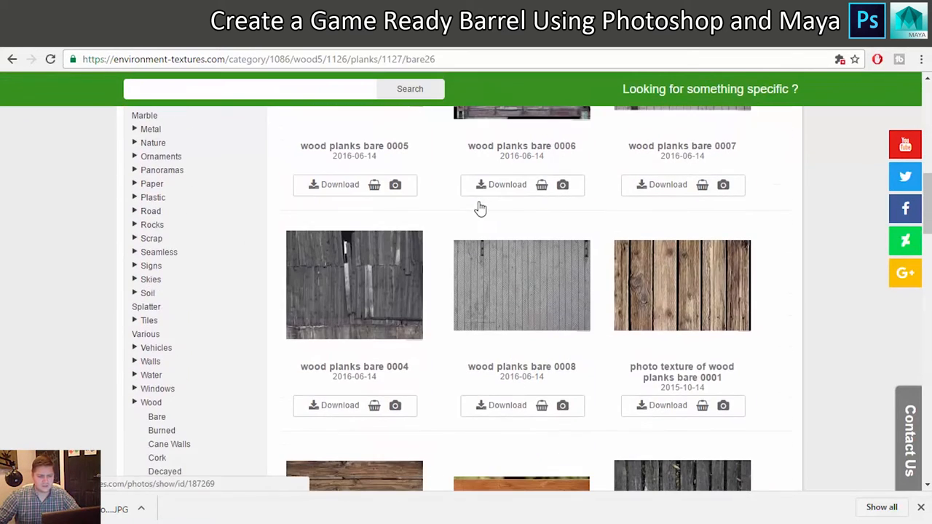
pyautogui.scroll(-3)
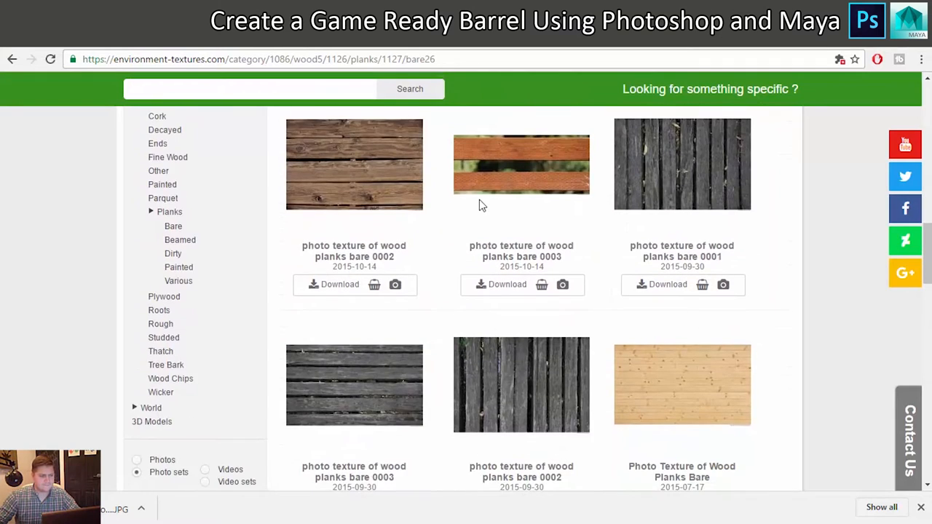
pyautogui.scroll(-3)
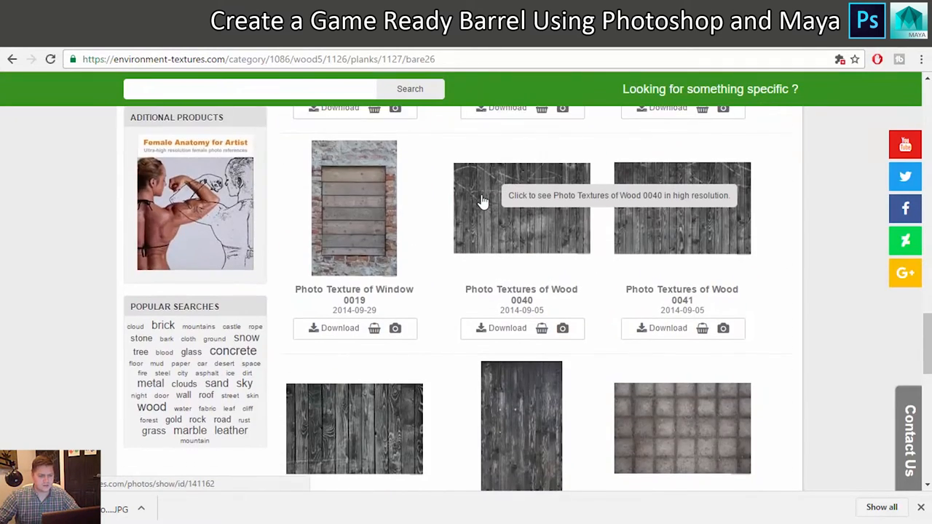
pyautogui.scroll(-3)
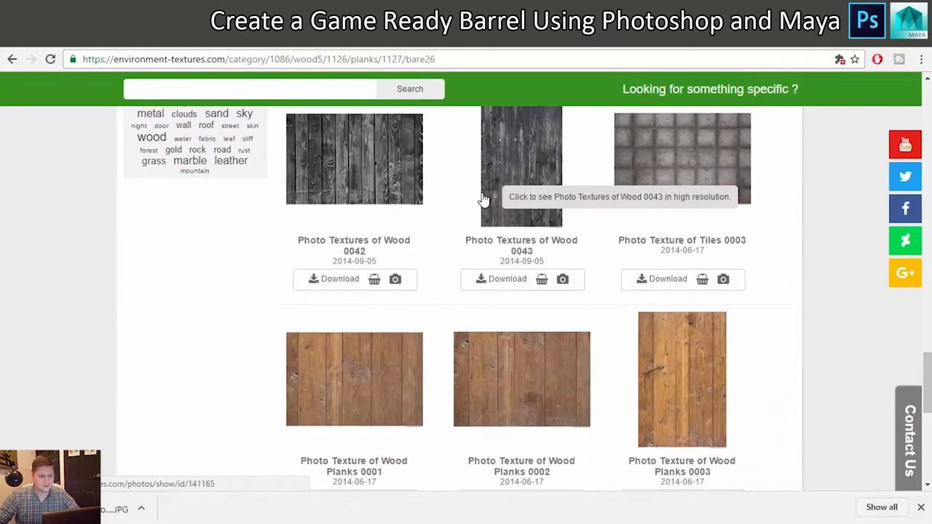
pyautogui.moveTo(390, 392)
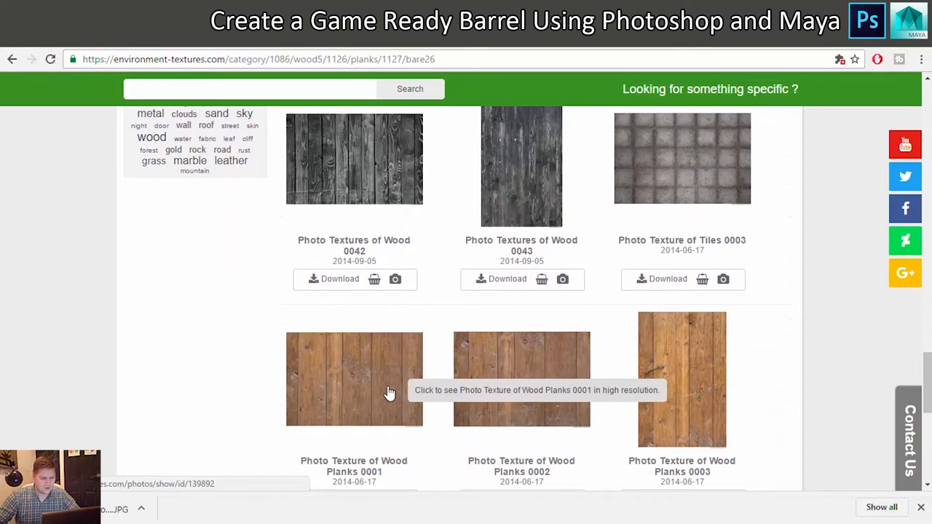
pyautogui.scroll(3)
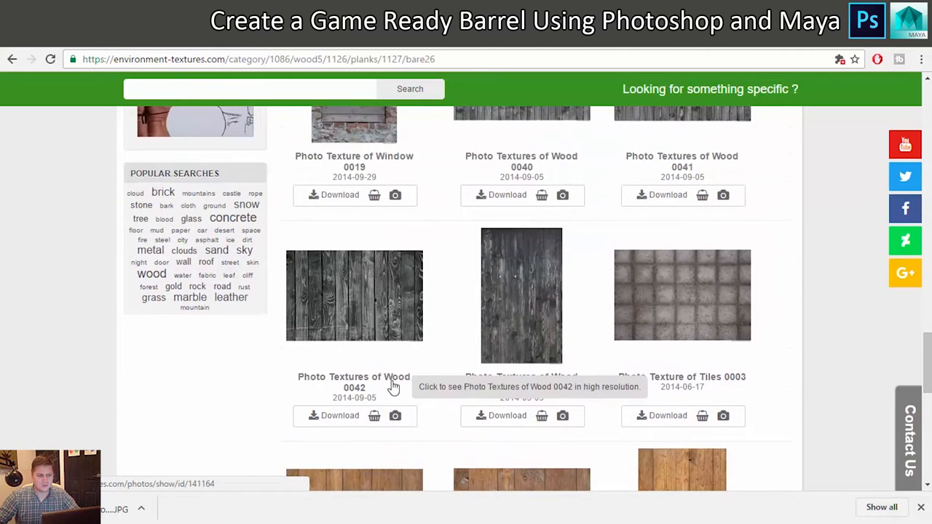
pyautogui.scroll(3)
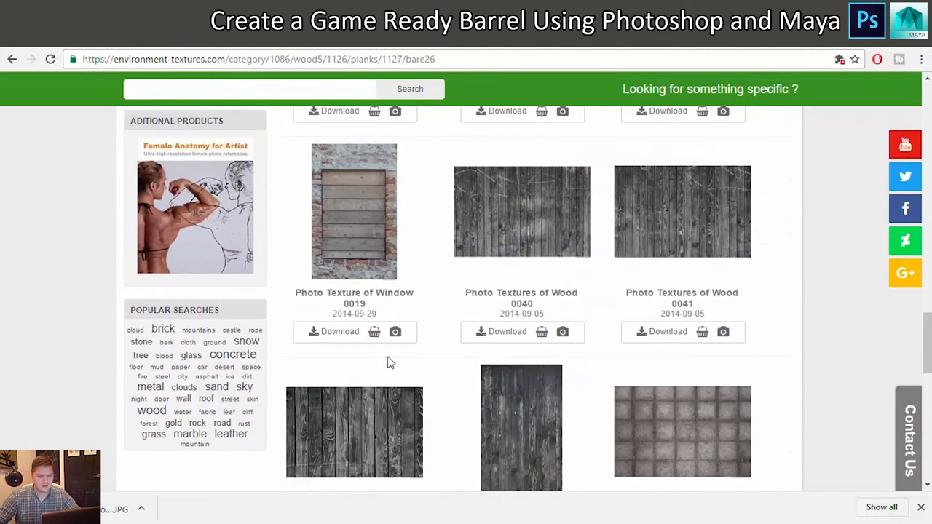
pyautogui.moveTo(667, 198)
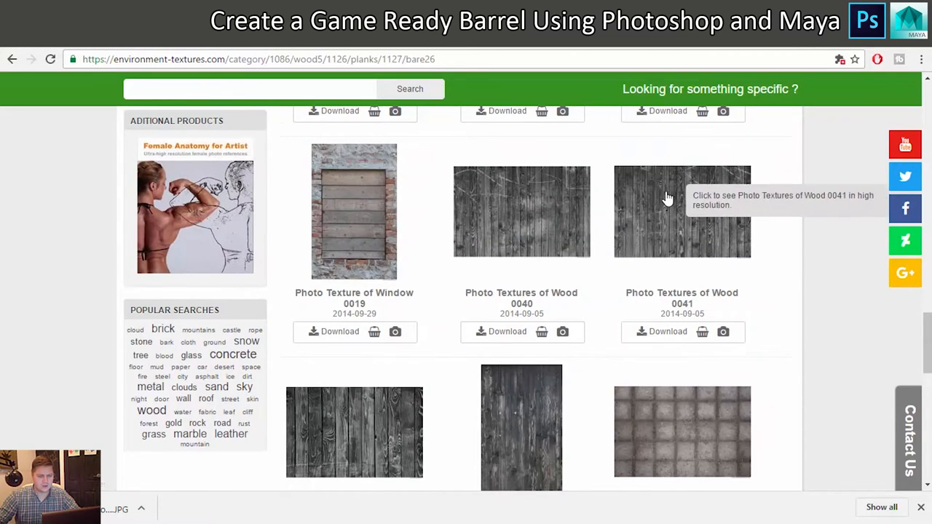
pyautogui.moveTo(667, 198)
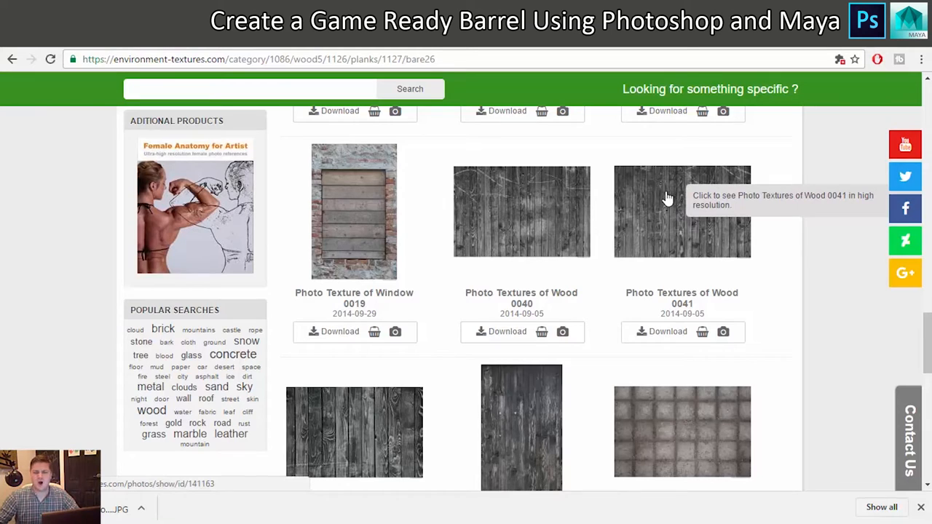
pyautogui.moveTo(661, 225)
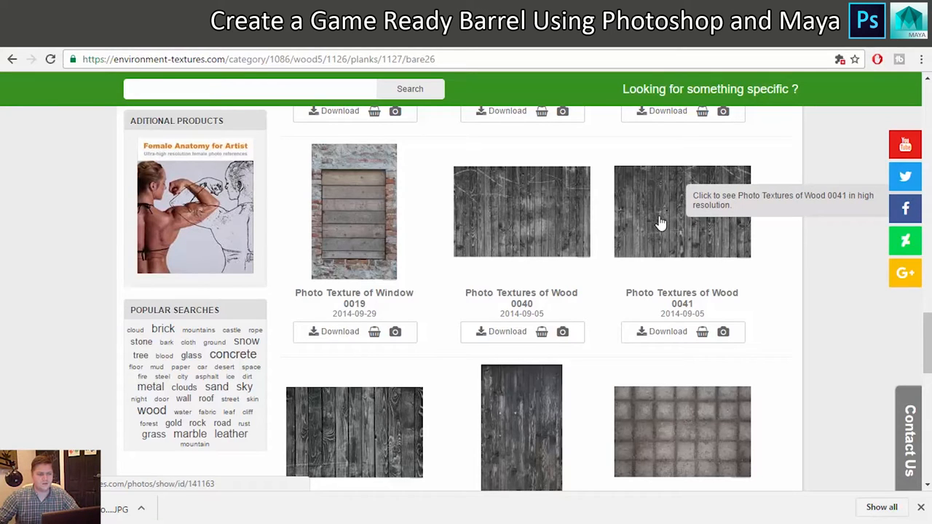
pyautogui.moveTo(658, 216)
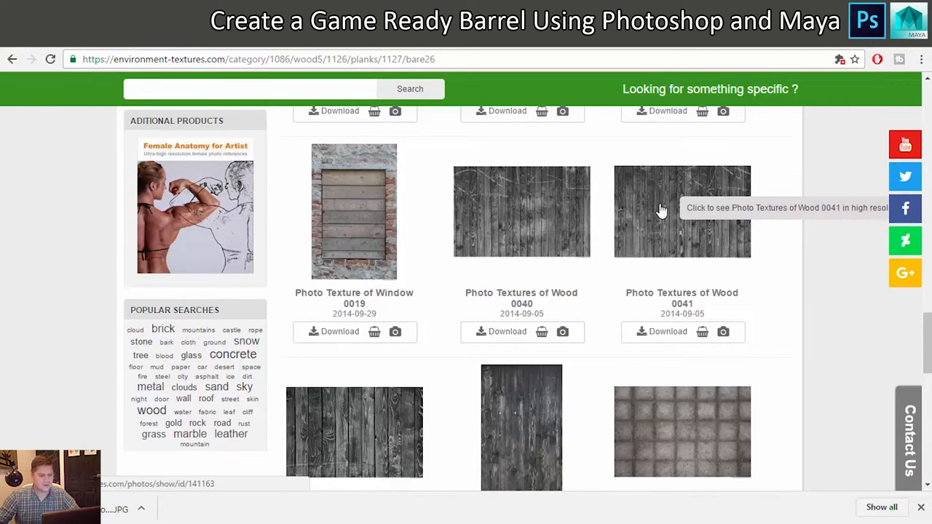
pyautogui.click(682, 211)
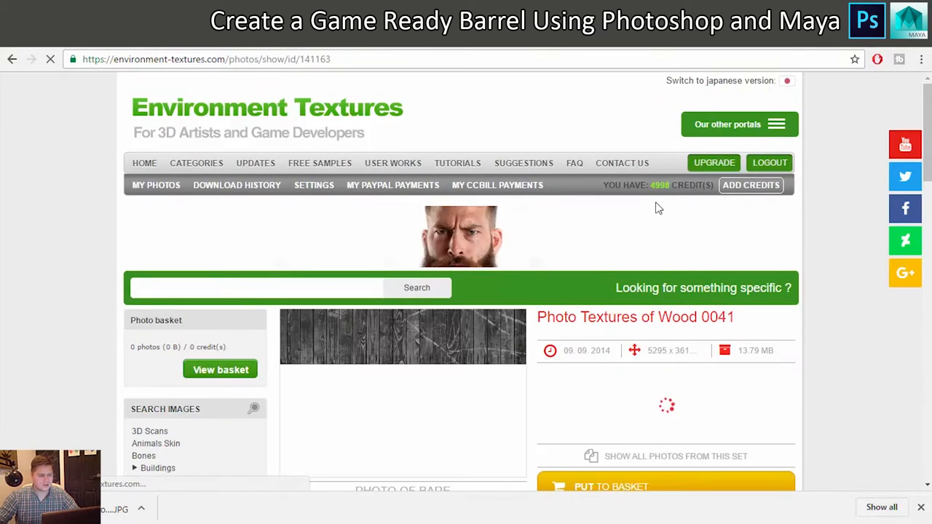
pyautogui.scroll(-3)
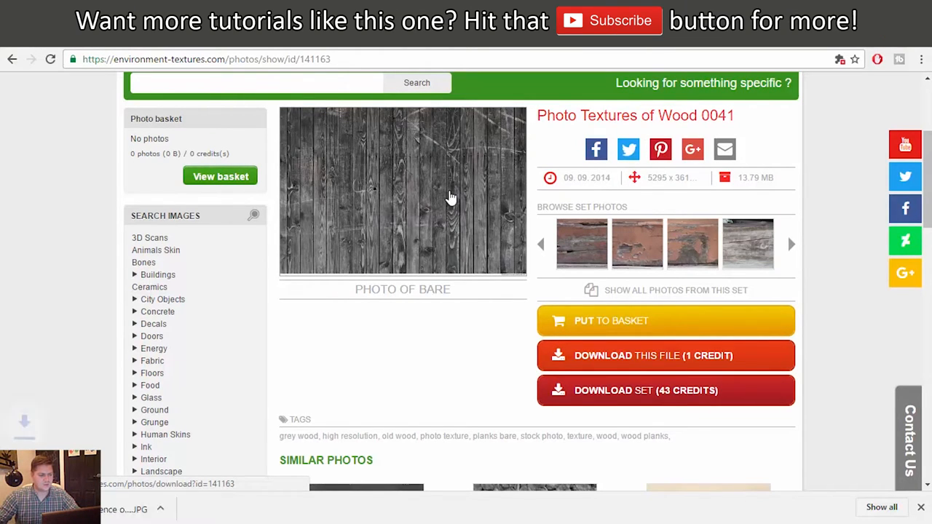
pyautogui.scroll(3)
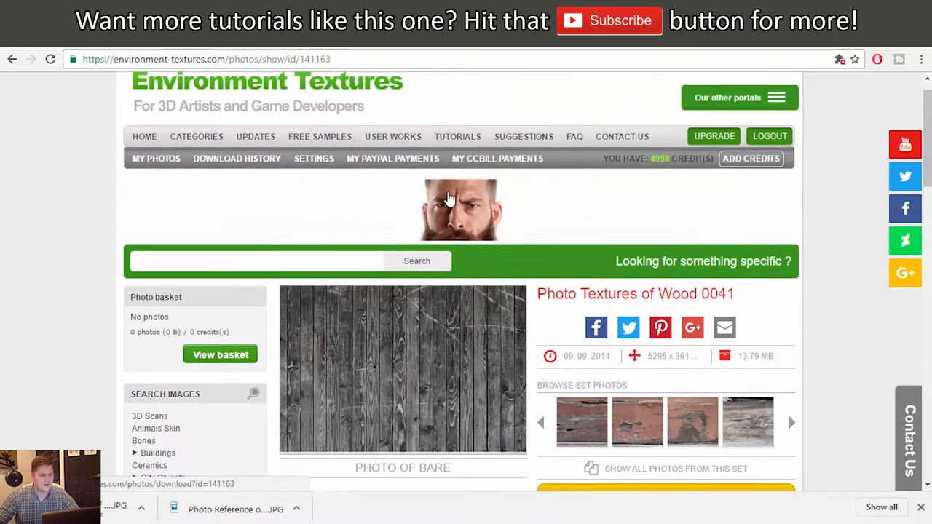
pyautogui.scroll(-3)
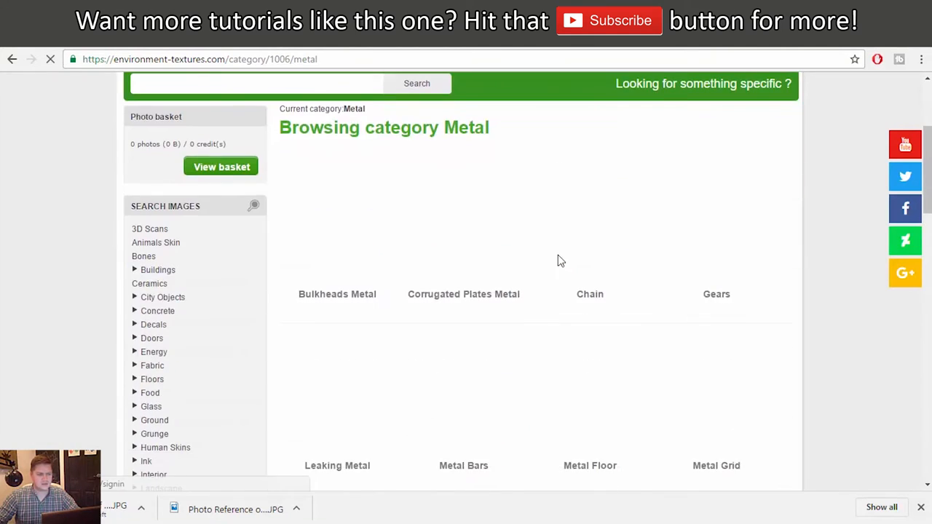
pyautogui.scroll(-3)
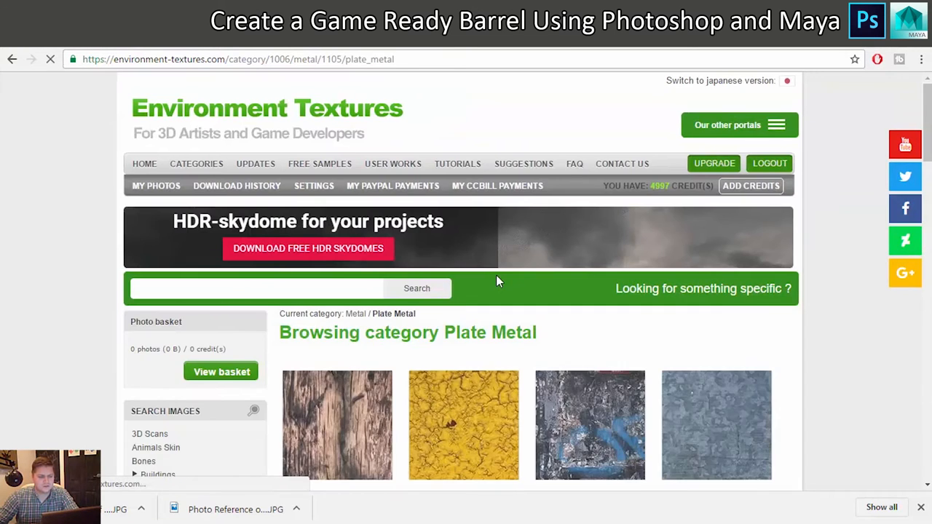
pyautogui.scroll(-3)
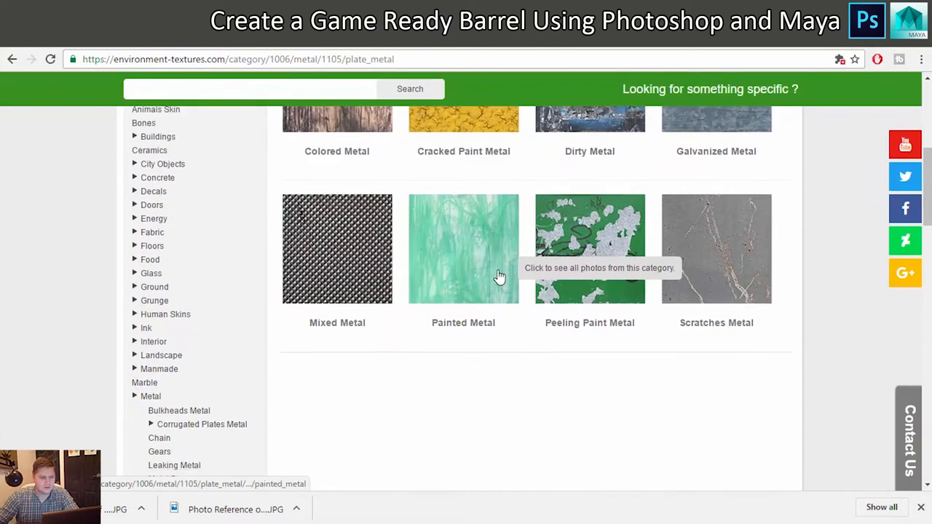
pyautogui.scroll(3)
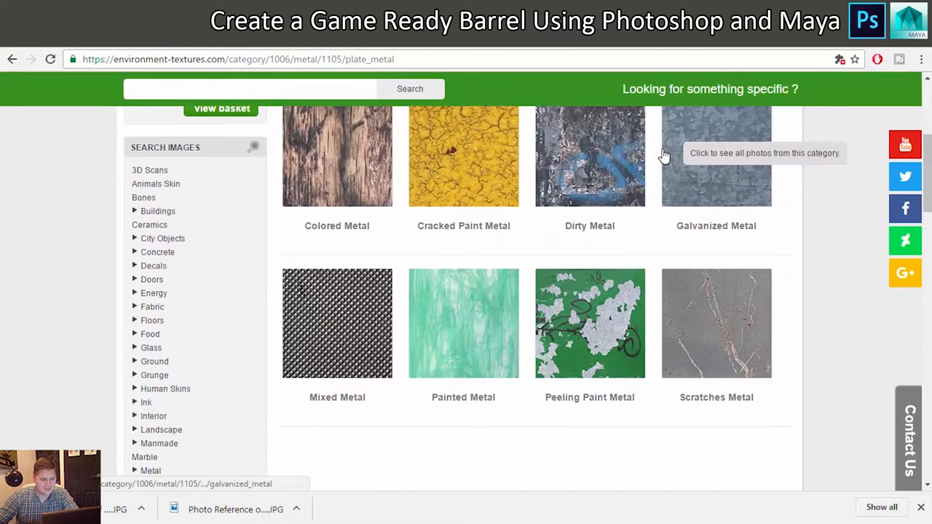
pyautogui.scroll(-3)
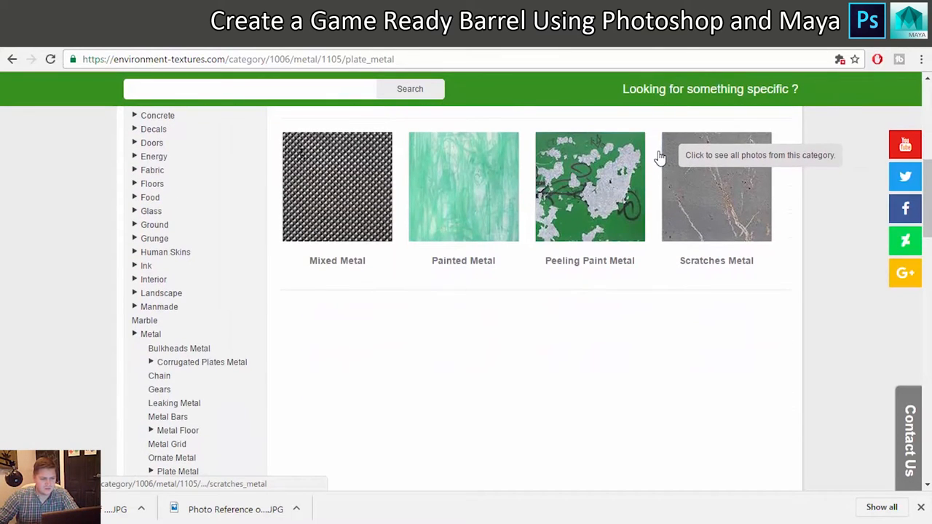
pyautogui.moveTo(706, 184)
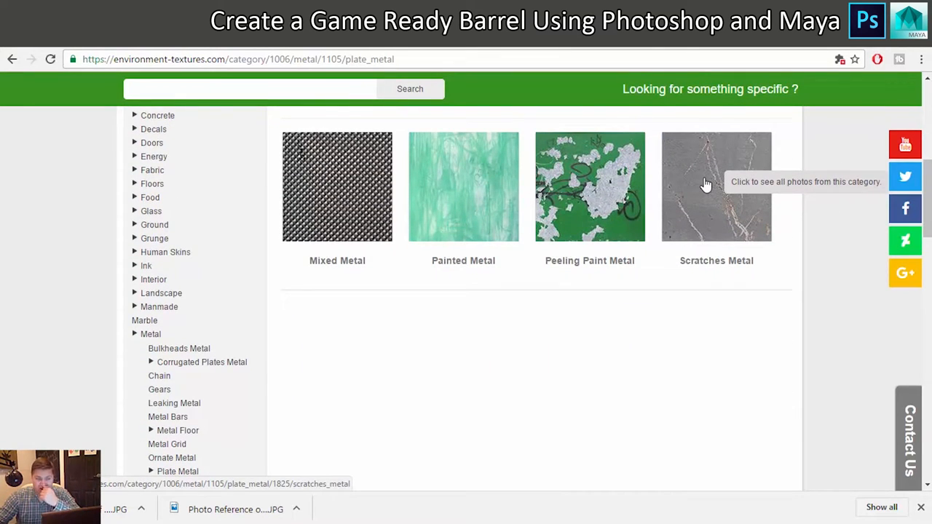
pyautogui.click(717, 186)
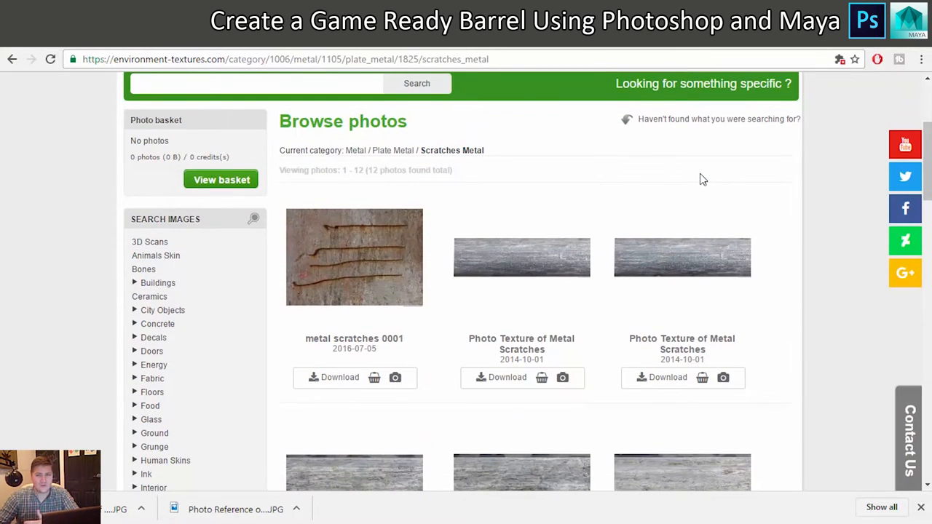
pyautogui.scroll(-3)
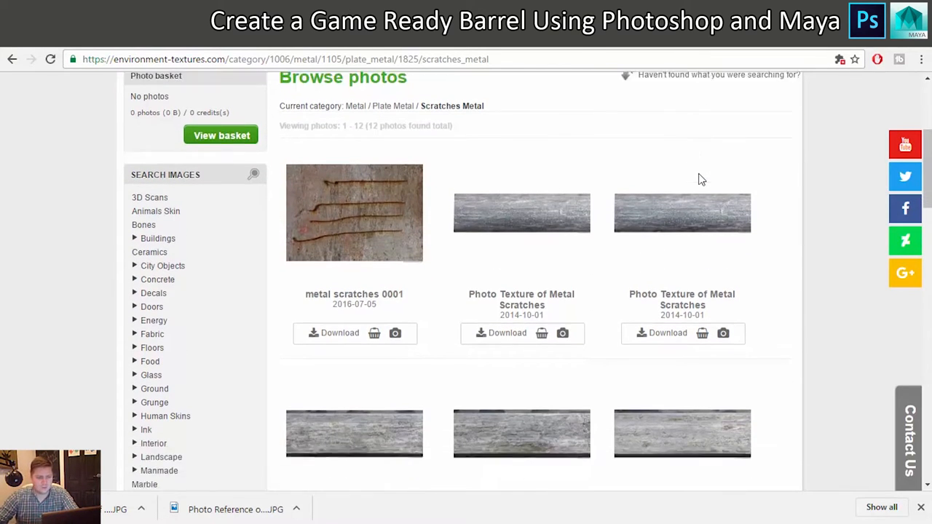
pyautogui.scroll(3)
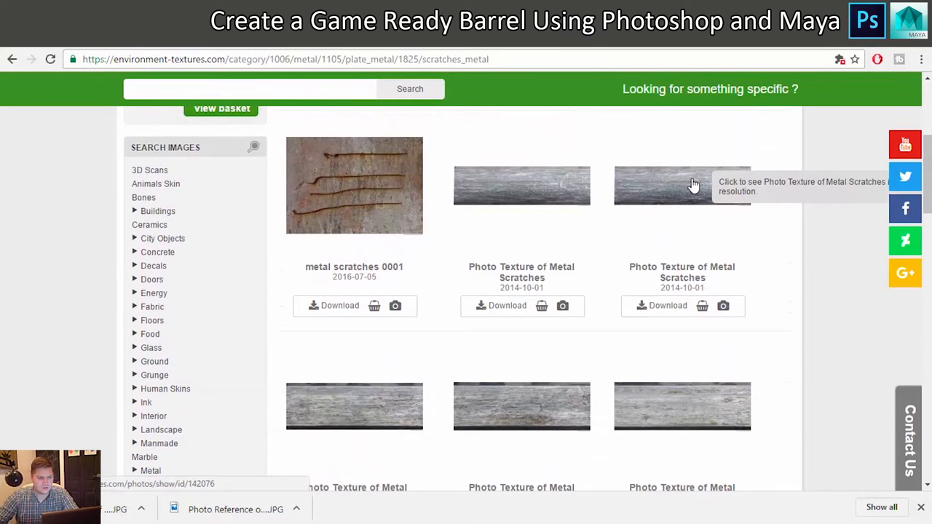
pyautogui.moveTo(658, 227)
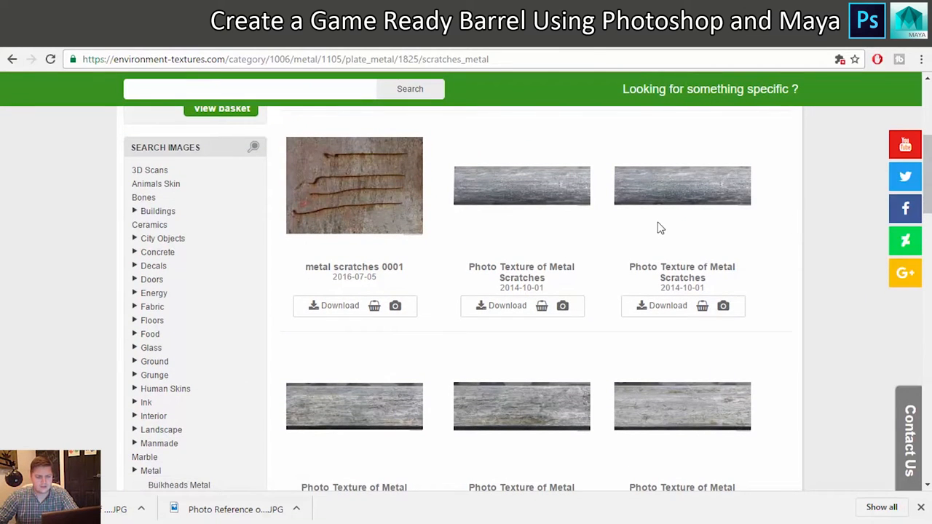
pyautogui.scroll(-3)
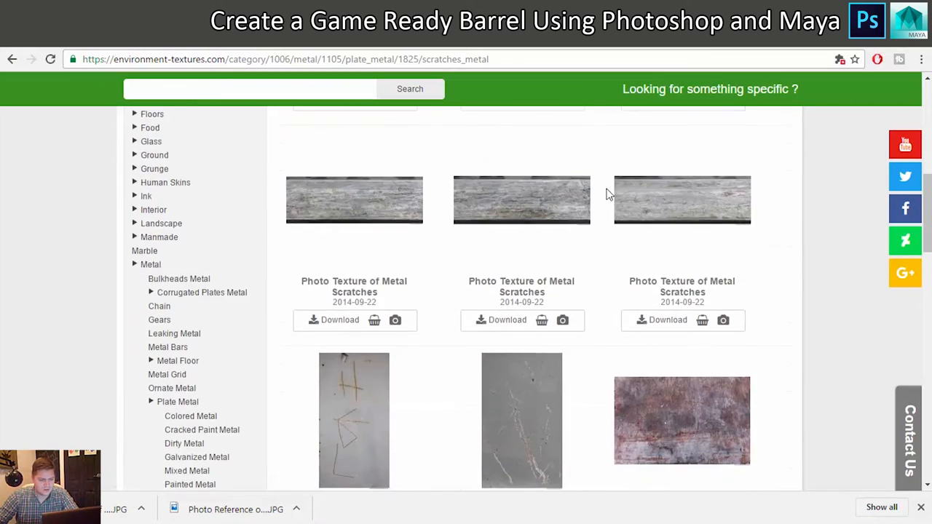
pyautogui.scroll(3)
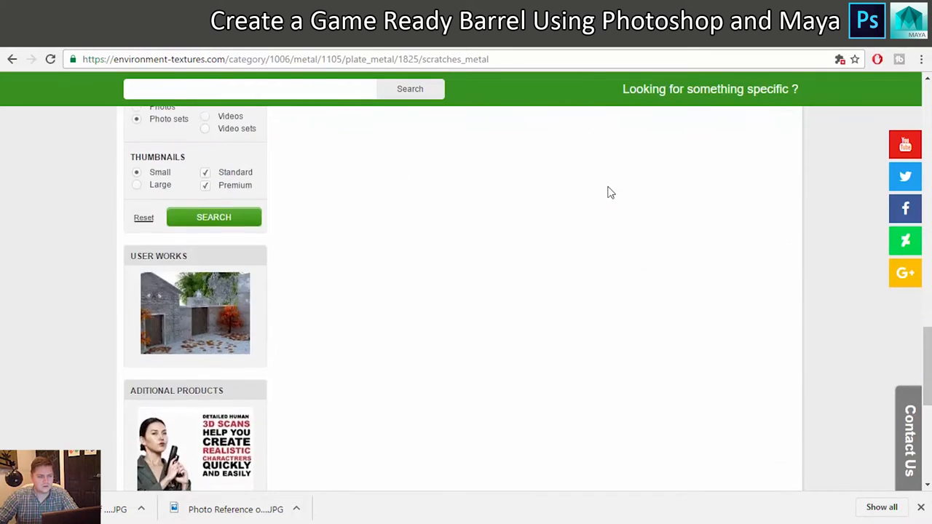
pyautogui.scroll(3)
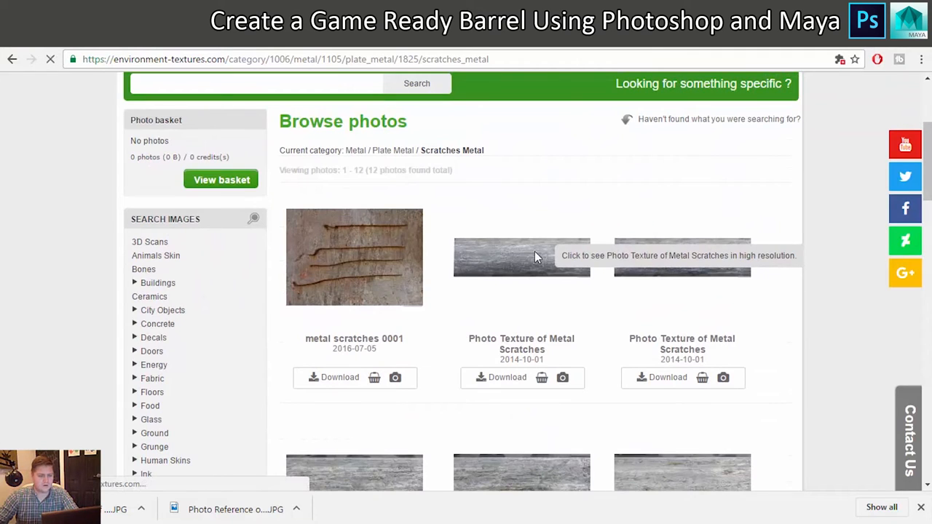
pyautogui.click(521, 256)
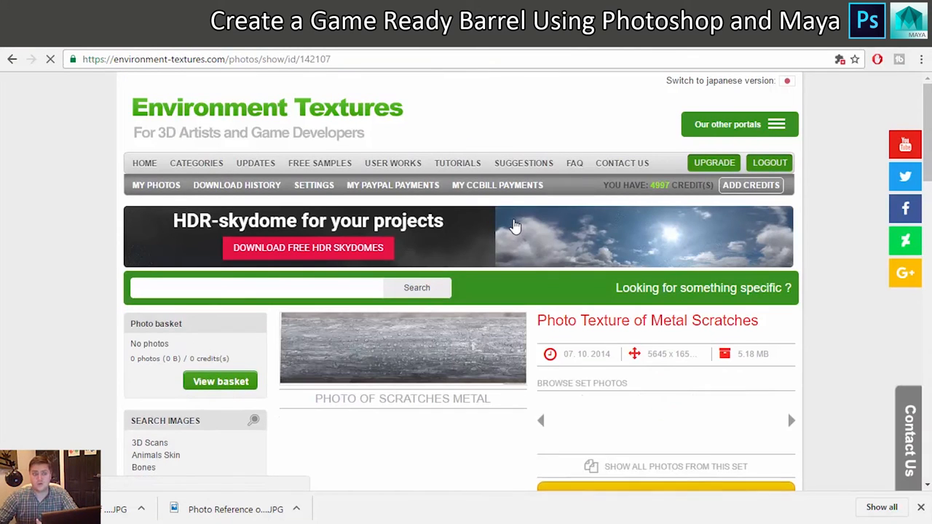
pyautogui.scroll(-3)
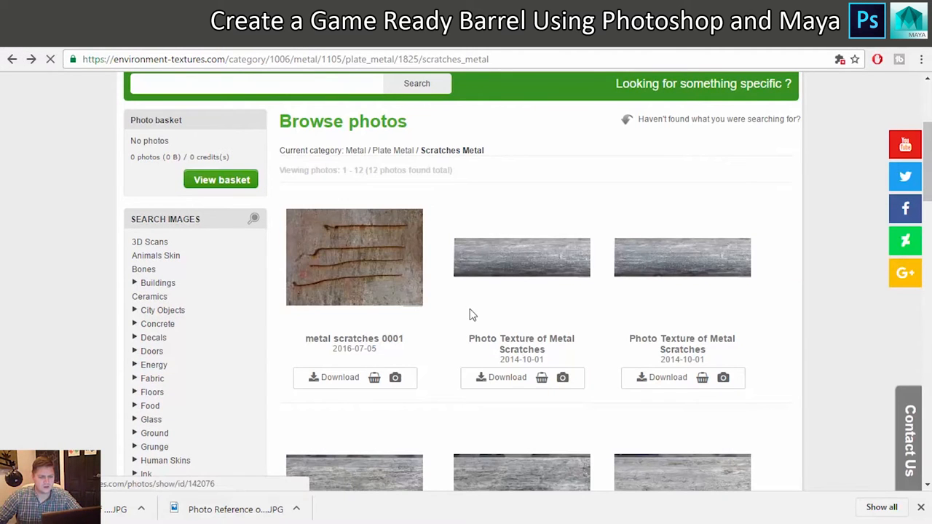
pyautogui.click(521, 256)
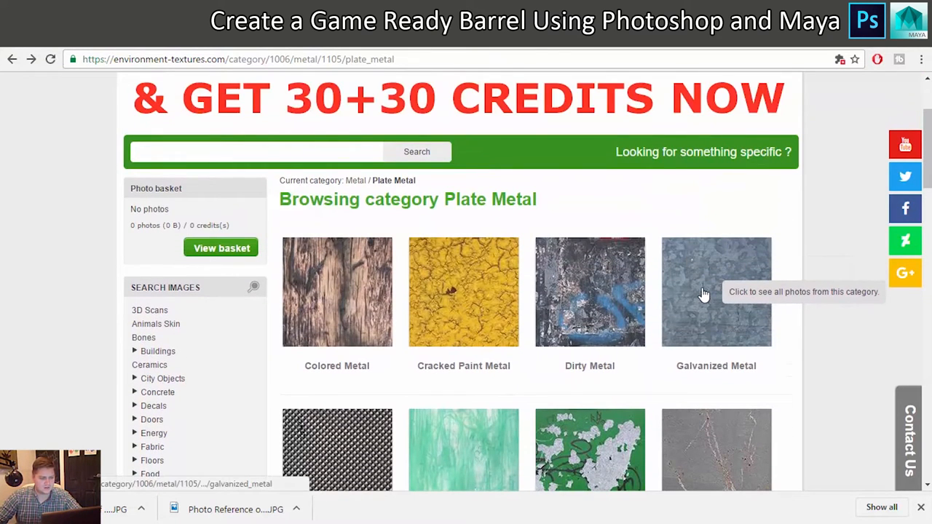
# - Reach the Metal Plate 0003 photo page within the Galvanized Metal collection
pyautogui.click(716, 291)
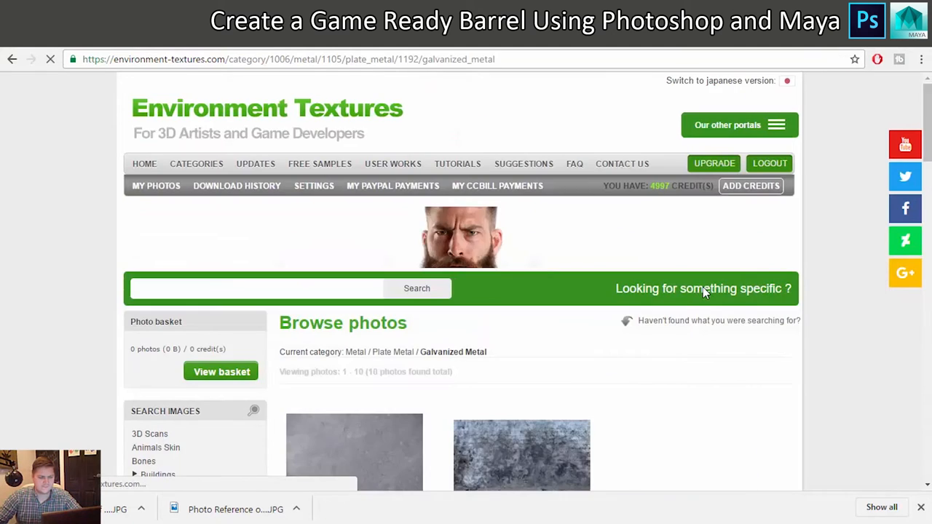
pyautogui.scroll(-3)
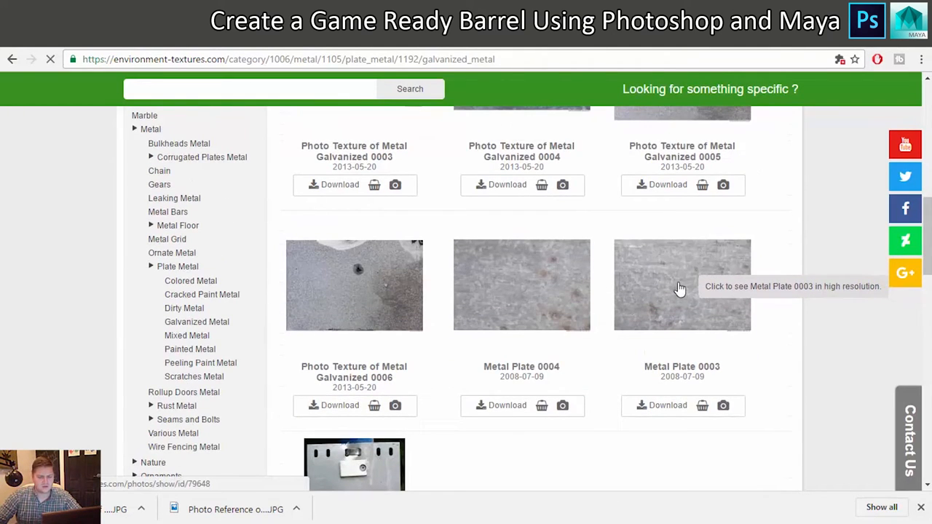
pyautogui.click(682, 284)
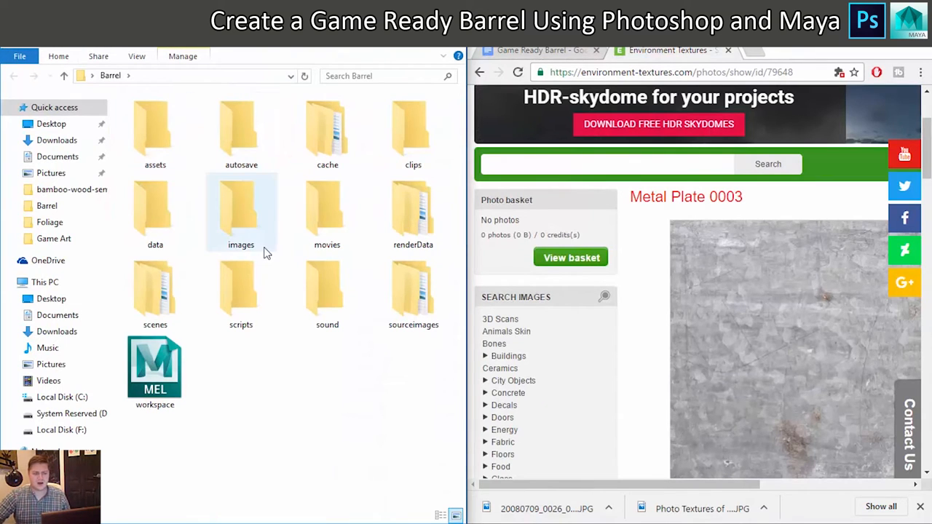
# - Rename the sourceimages downloads to Metal, Barrel Ref and Wooden Planks
pyautogui.doubleClick(414, 289)
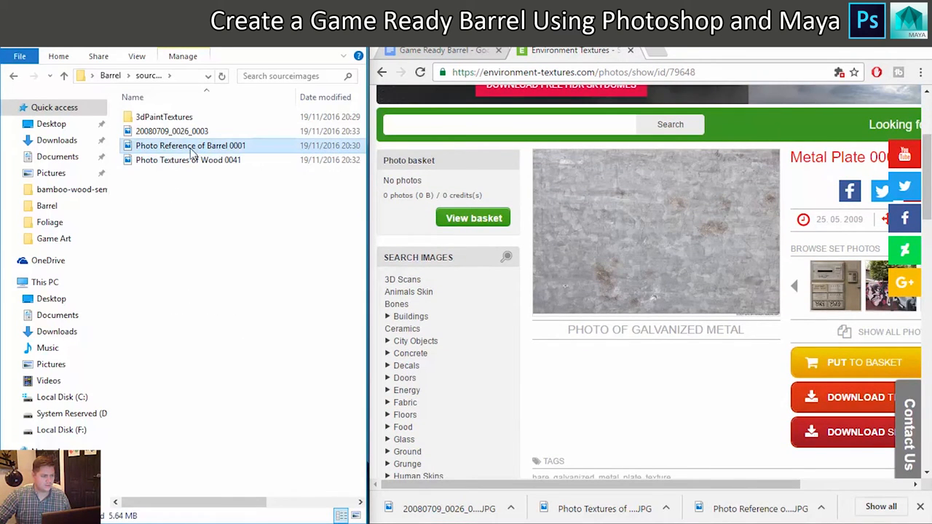
pyautogui.click(172, 131)
pyautogui.write('Metal')
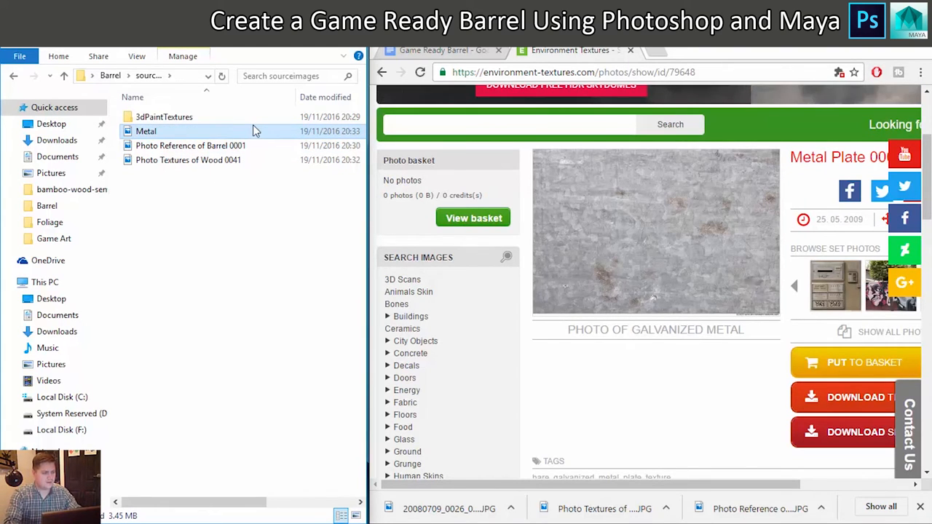
pyautogui.click(189, 146)
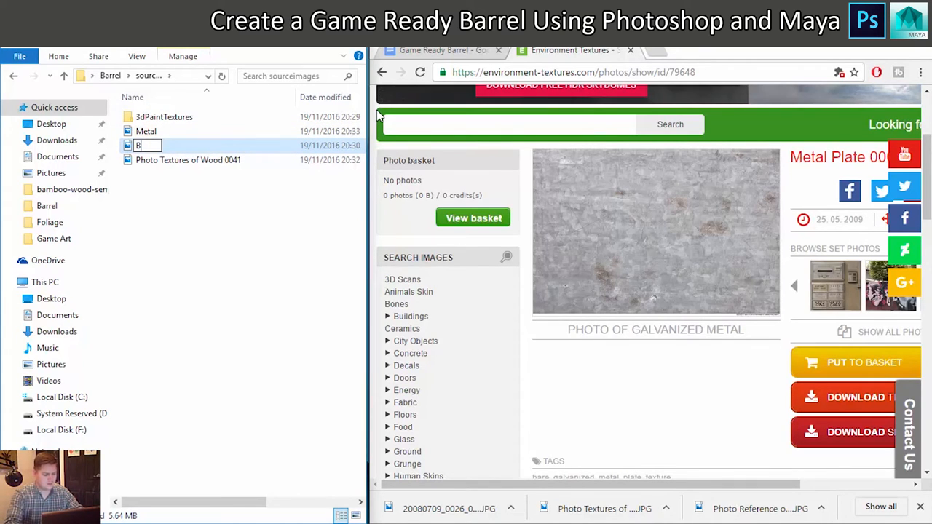
pyautogui.write('Barrel Ref')
pyautogui.click(189, 160)
pyautogui.write('Wooden Planks')
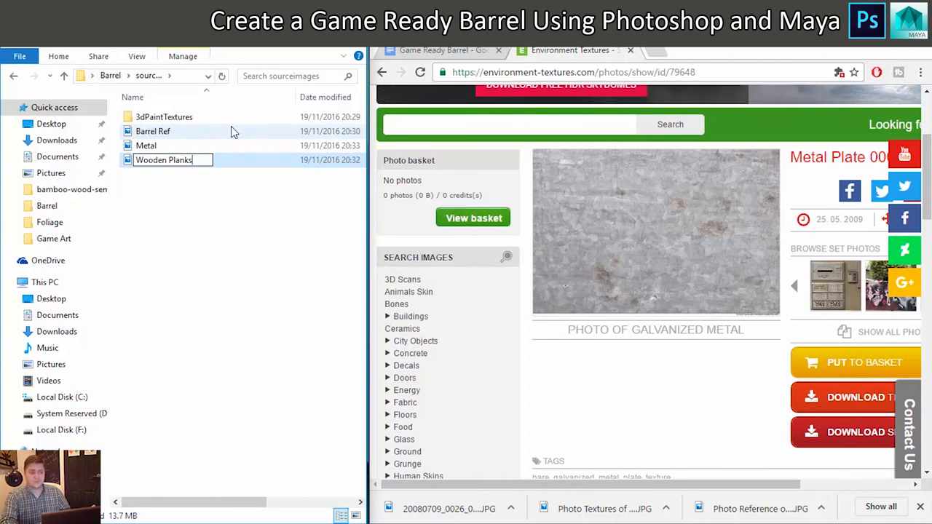
pyautogui.press('Return')
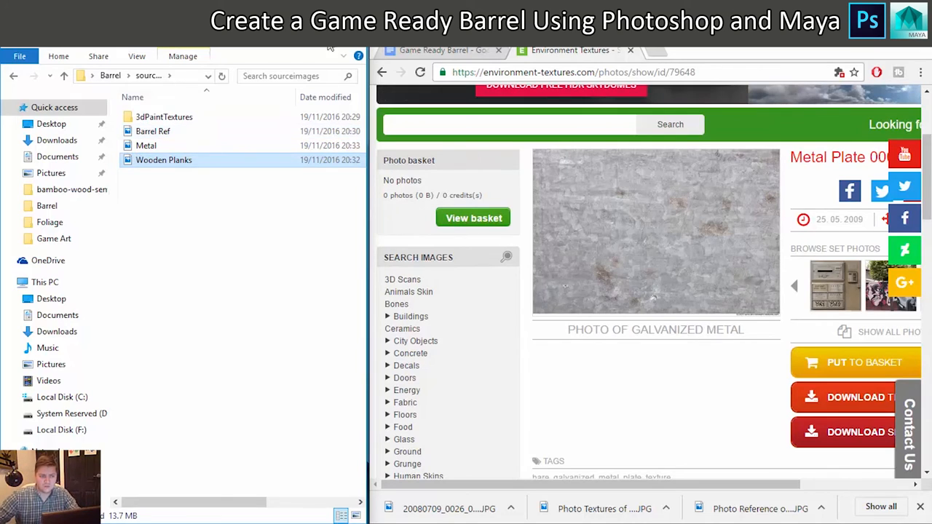
pyautogui.moveTo(530, 155)
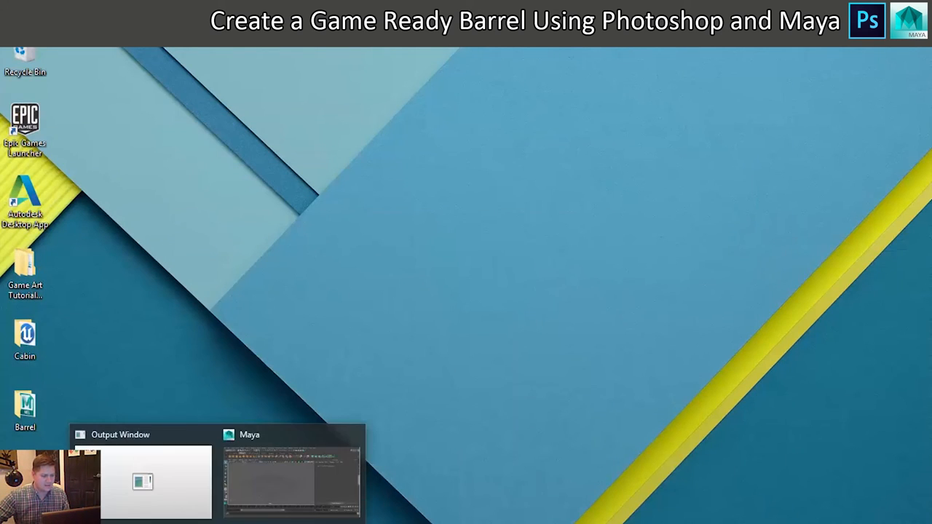
# - Return to Maya's front view and begin importing a reference image plane
pyautogui.click(291, 480)
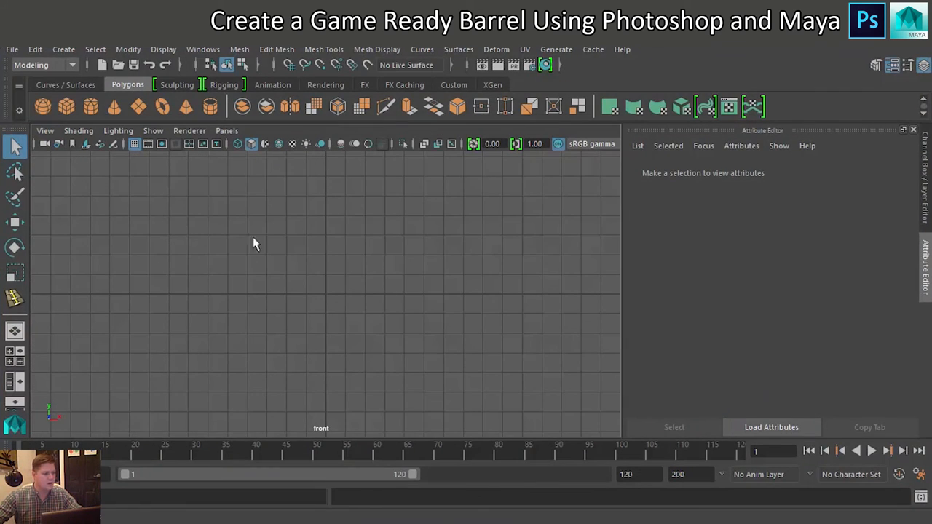
pyautogui.click(44, 131)
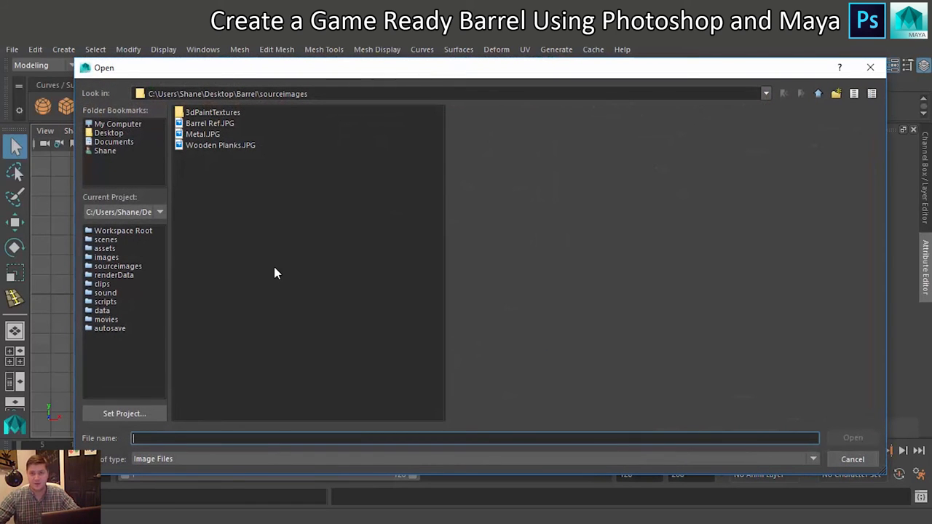
pyautogui.moveTo(207, 217)
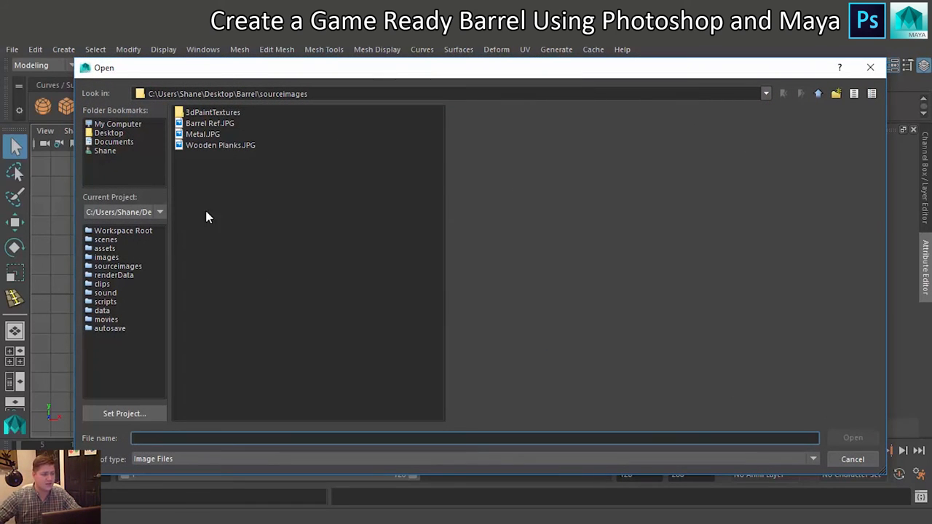
# - Load Barrel Ref.JPG as the front view's image plane
pyautogui.click(210, 122)
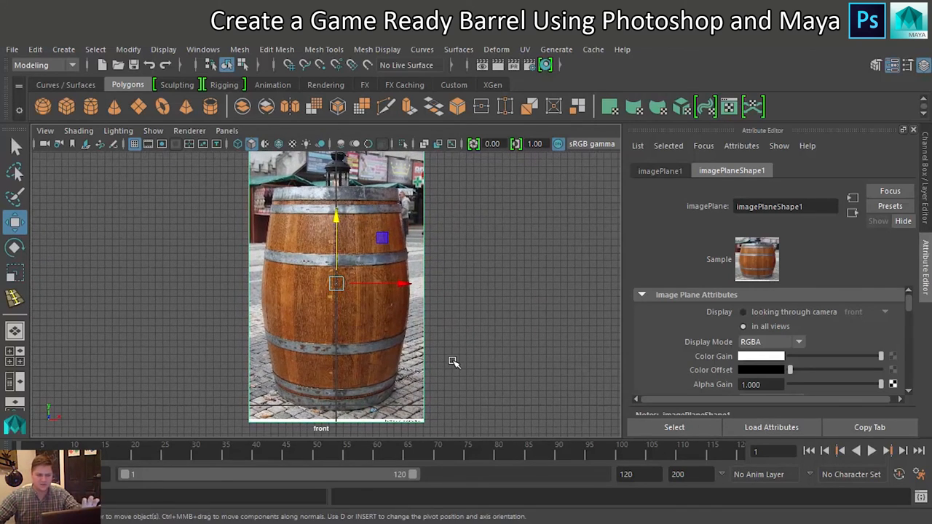
pyautogui.moveTo(452, 323)
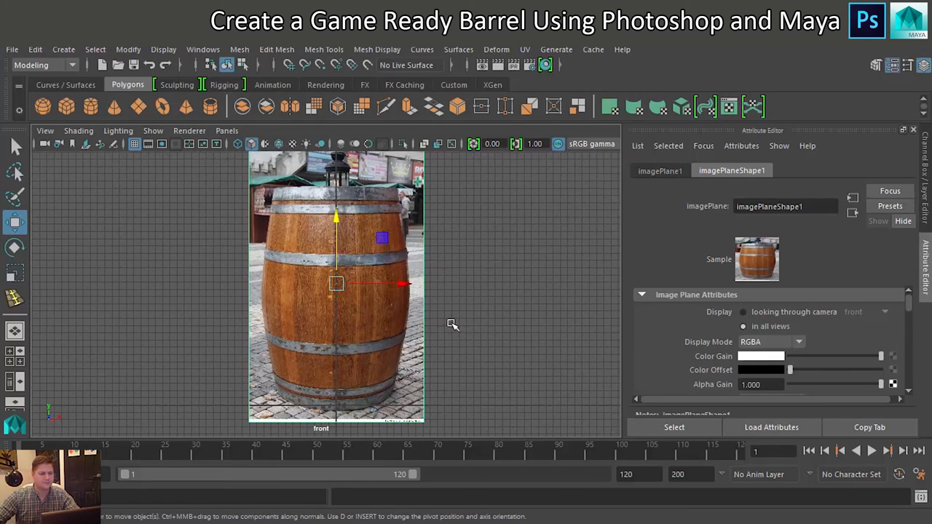